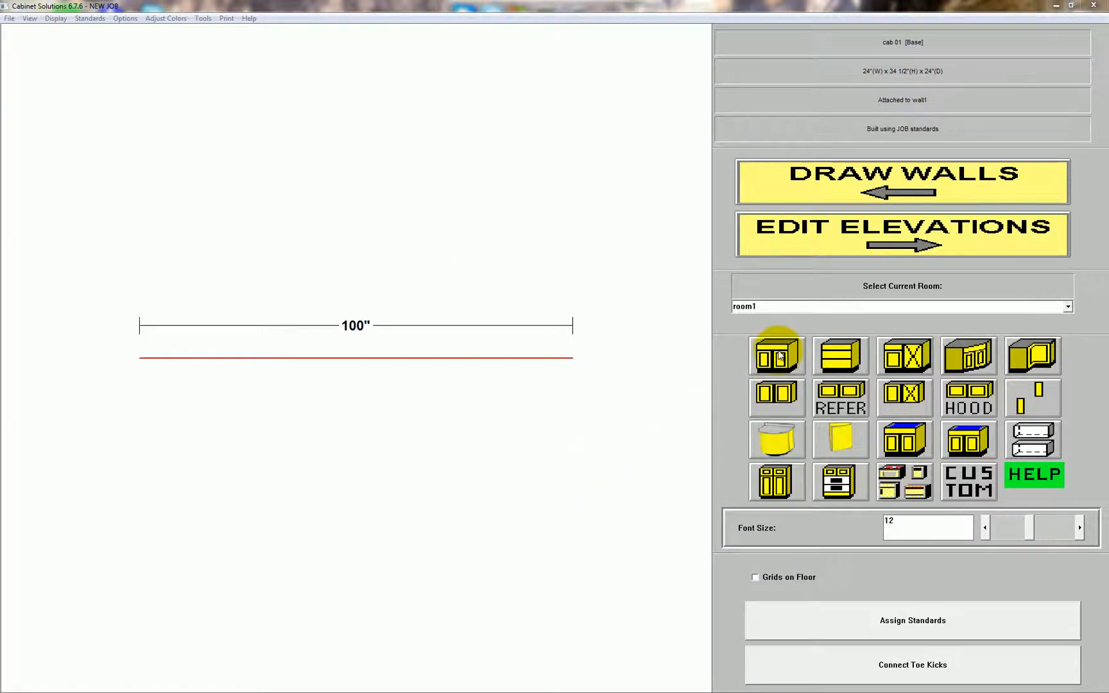
# Place a 24-inch base cabinet on the wall, 72 inches from the left and 4 from the right
pyautogui.click(776, 356)
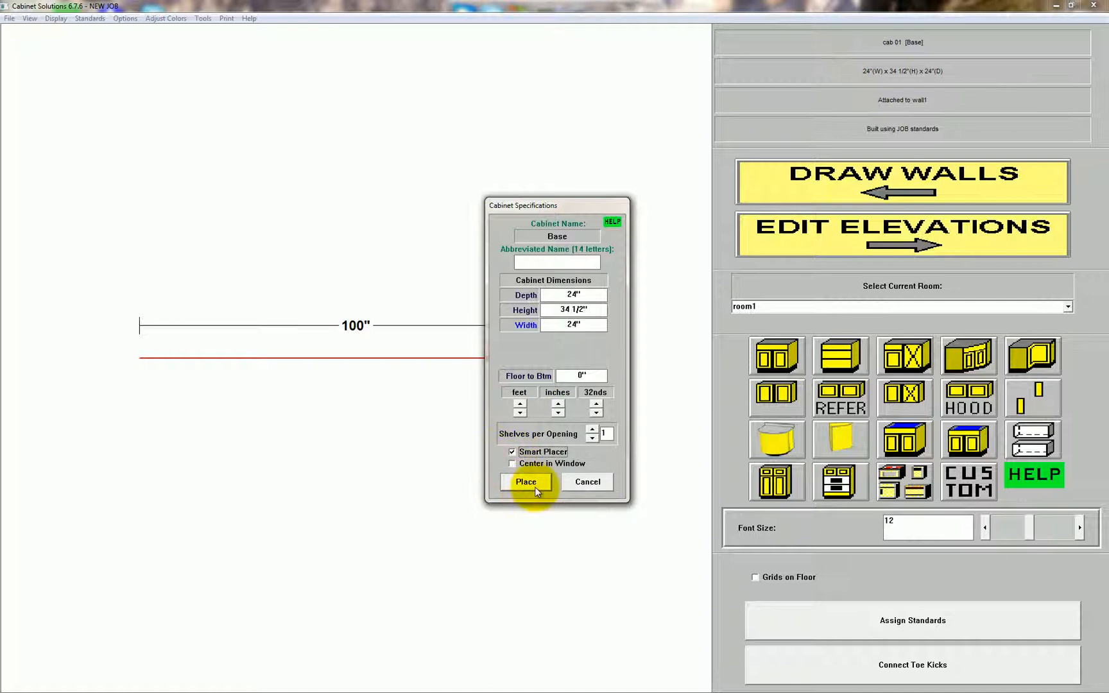
pyautogui.click(525, 482)
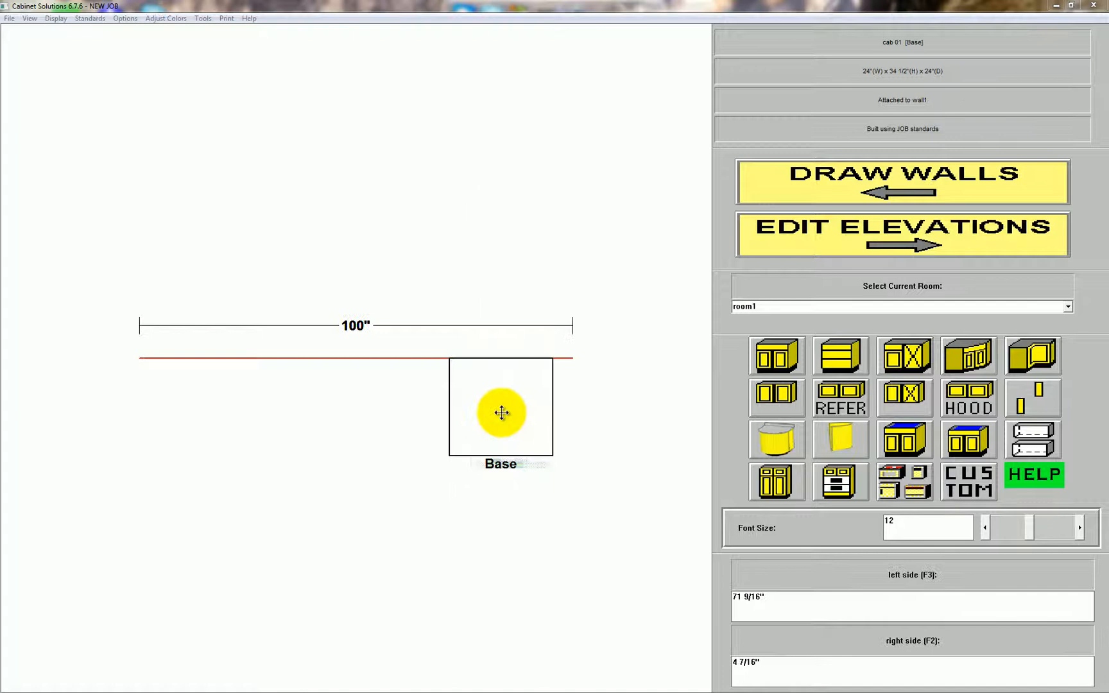
pyautogui.moveTo(500, 412); pyautogui.dragTo(419, 398)
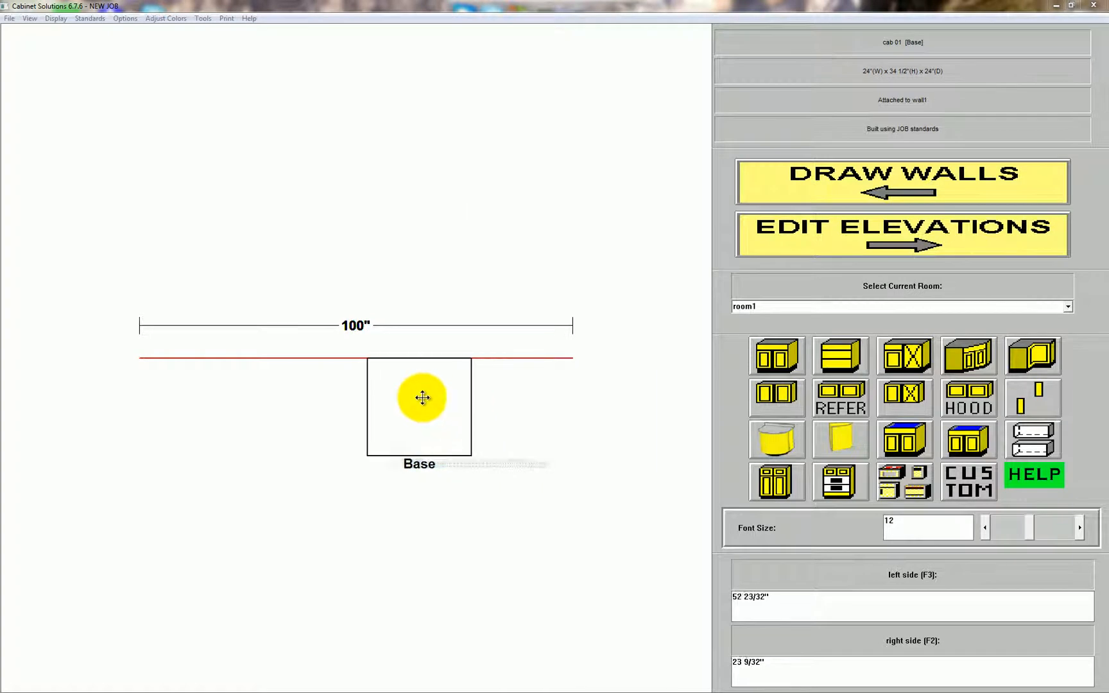
pyautogui.moveTo(422, 397); pyautogui.dragTo(503, 386)
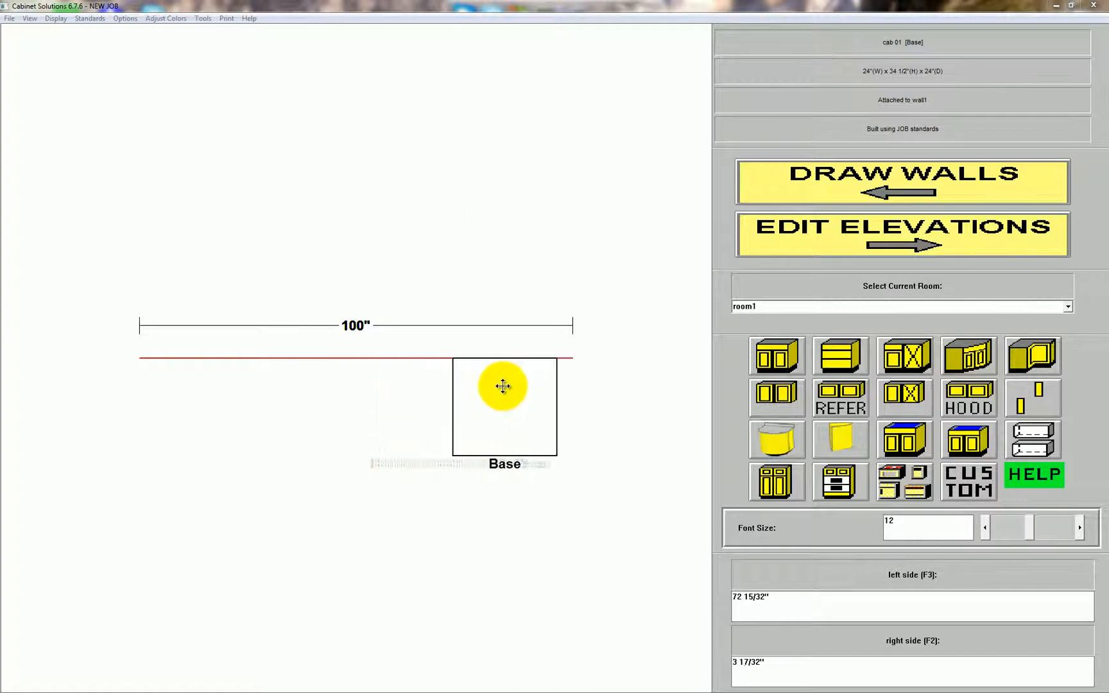
pyautogui.moveTo(504, 386); pyautogui.dragTo(571, 407)
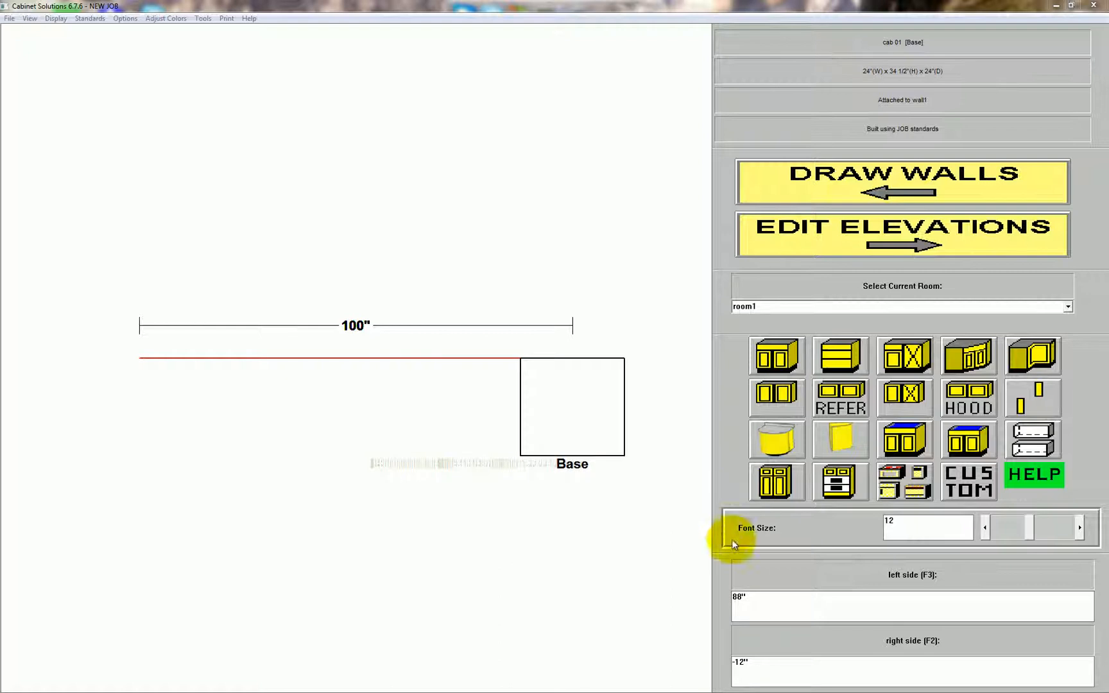
pyautogui.moveTo(743, 594)
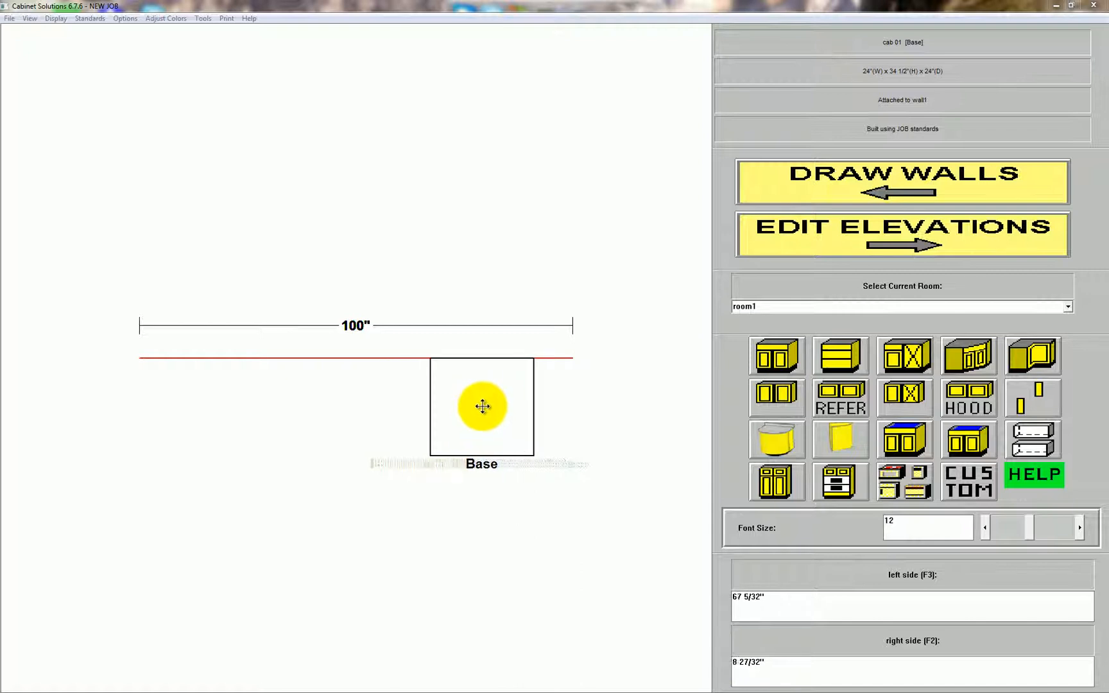
pyautogui.moveTo(483, 406); pyautogui.dragTo(451, 404)
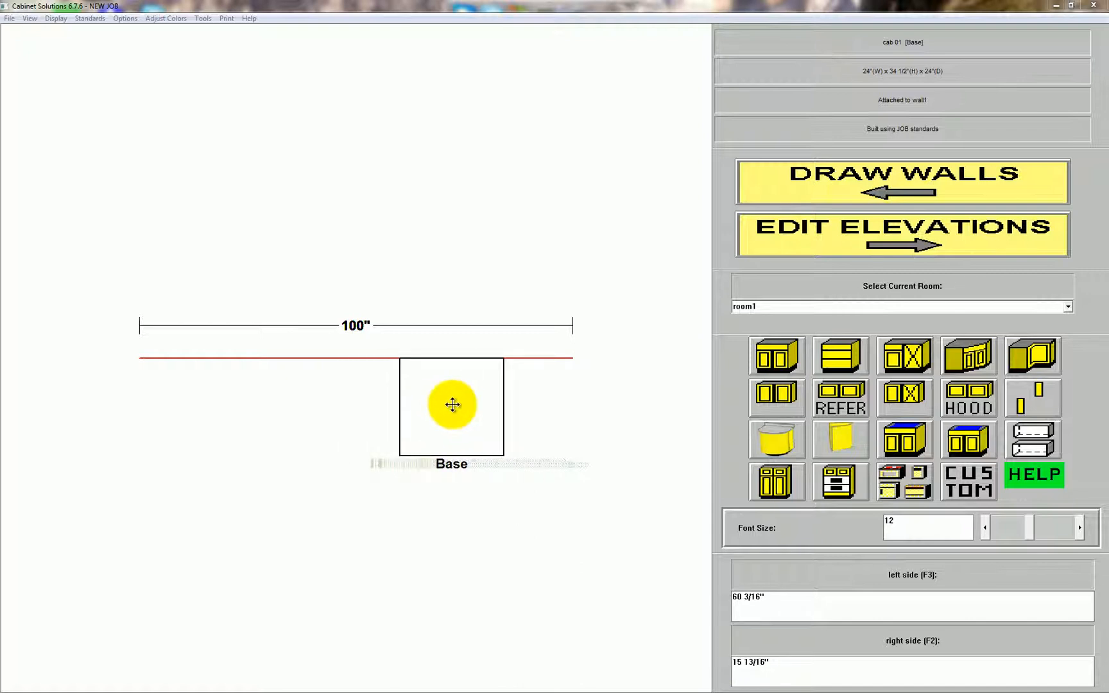
pyautogui.moveTo(450, 406); pyautogui.dragTo(501, 403)
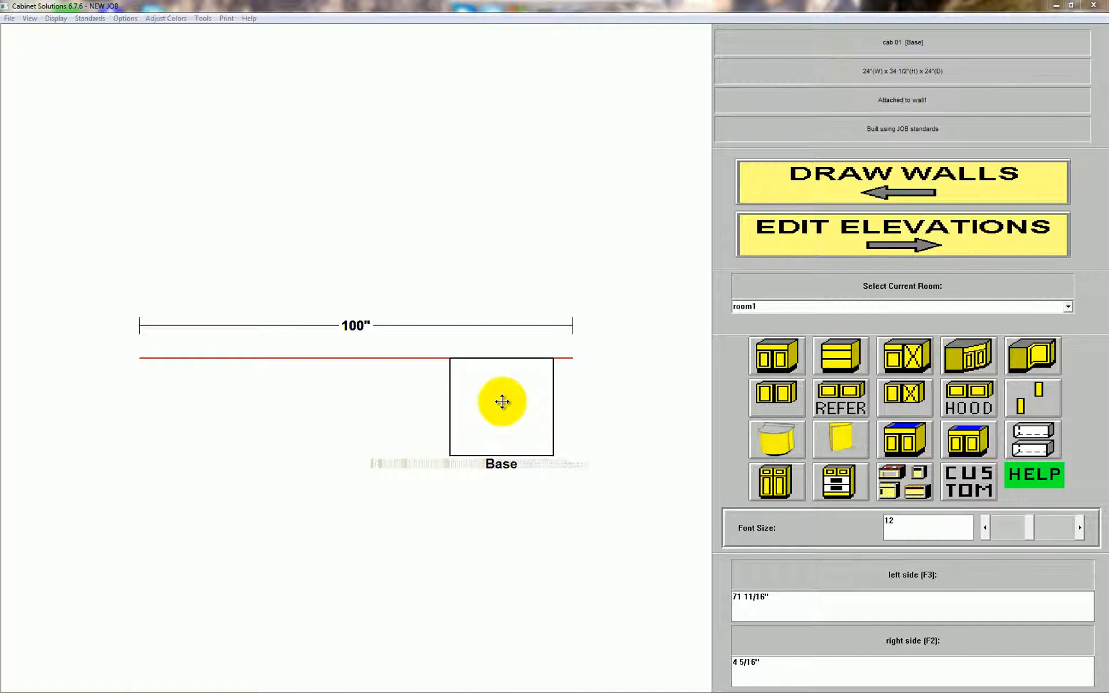
pyautogui.moveTo(502, 402); pyautogui.dragTo(475, 407)
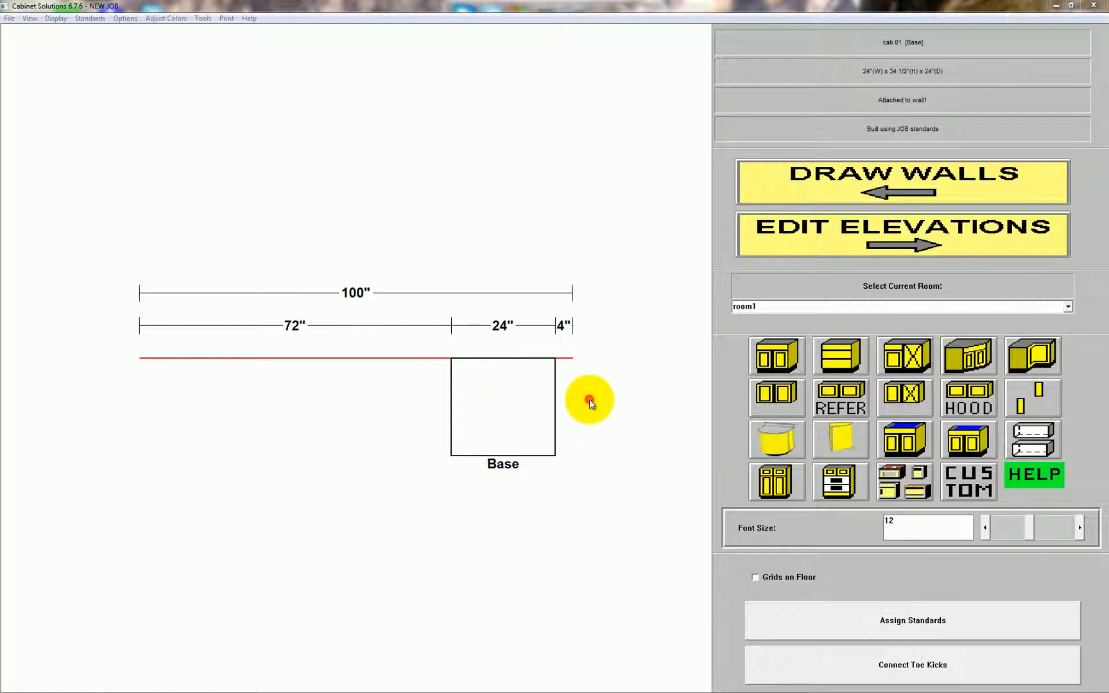
pyautogui.moveTo(571, 341)
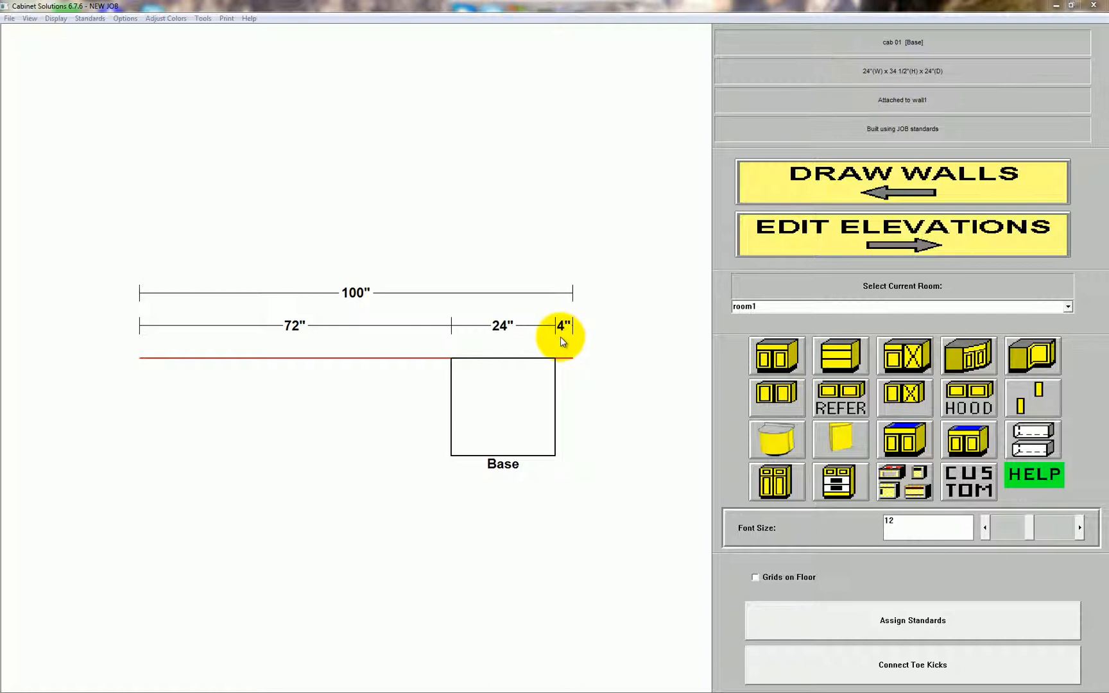
pyautogui.moveTo(88, 18)
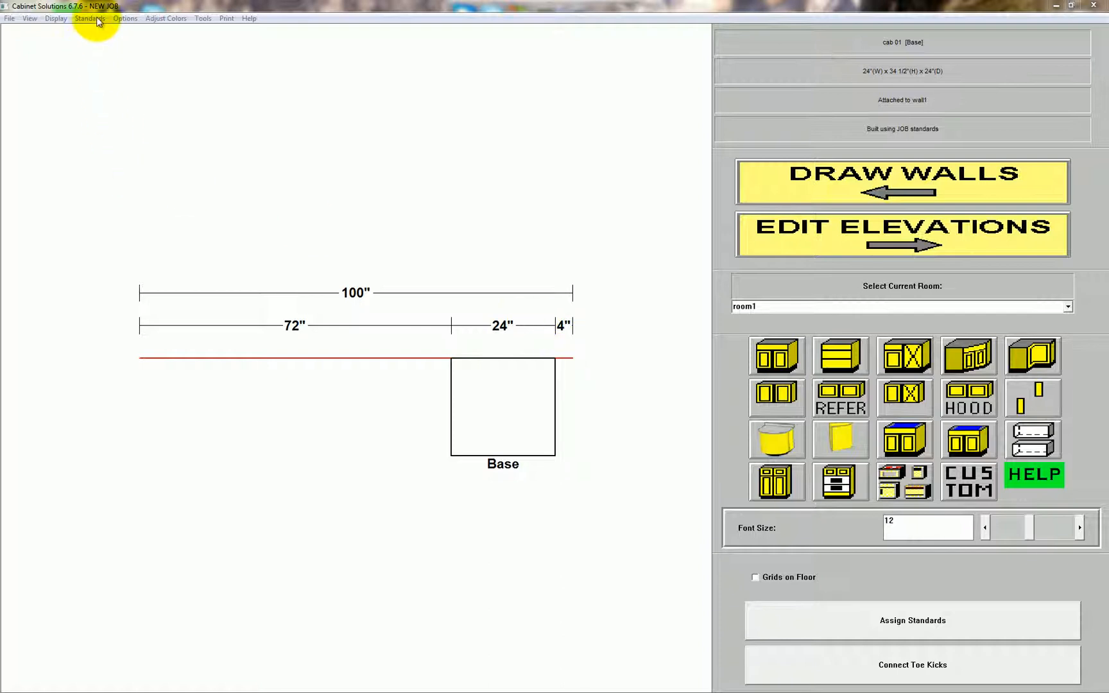
# Edit the Windows + Doors initial clearance from door or end of wall via Standards > Initial Values
pyautogui.click(89, 18)
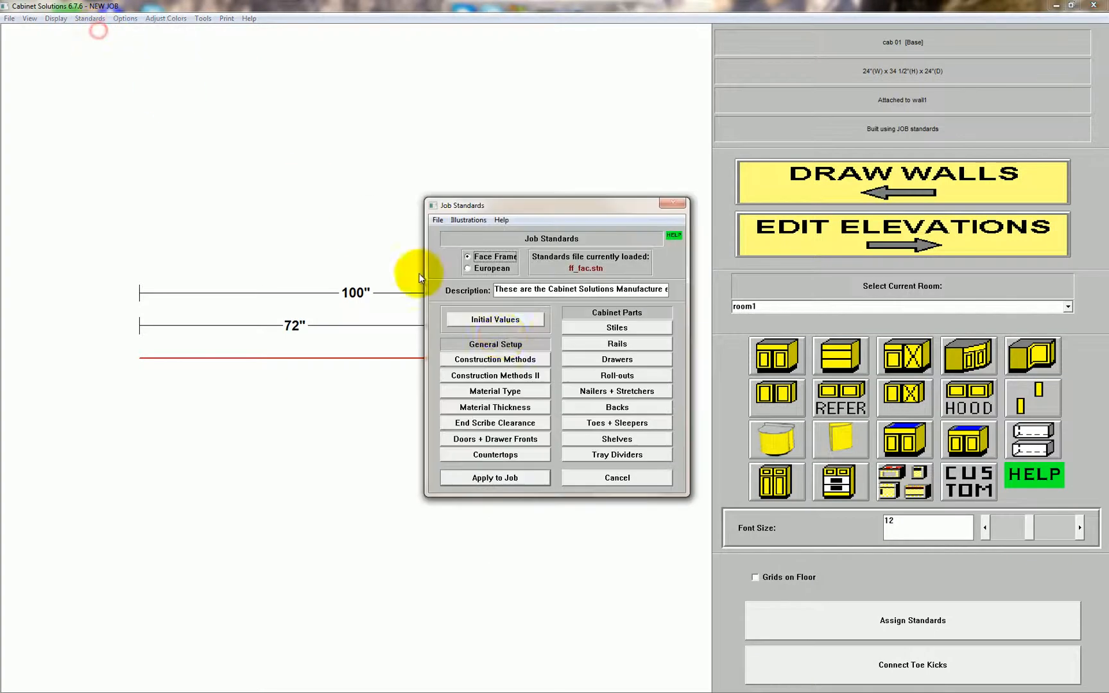
pyautogui.click(496, 319)
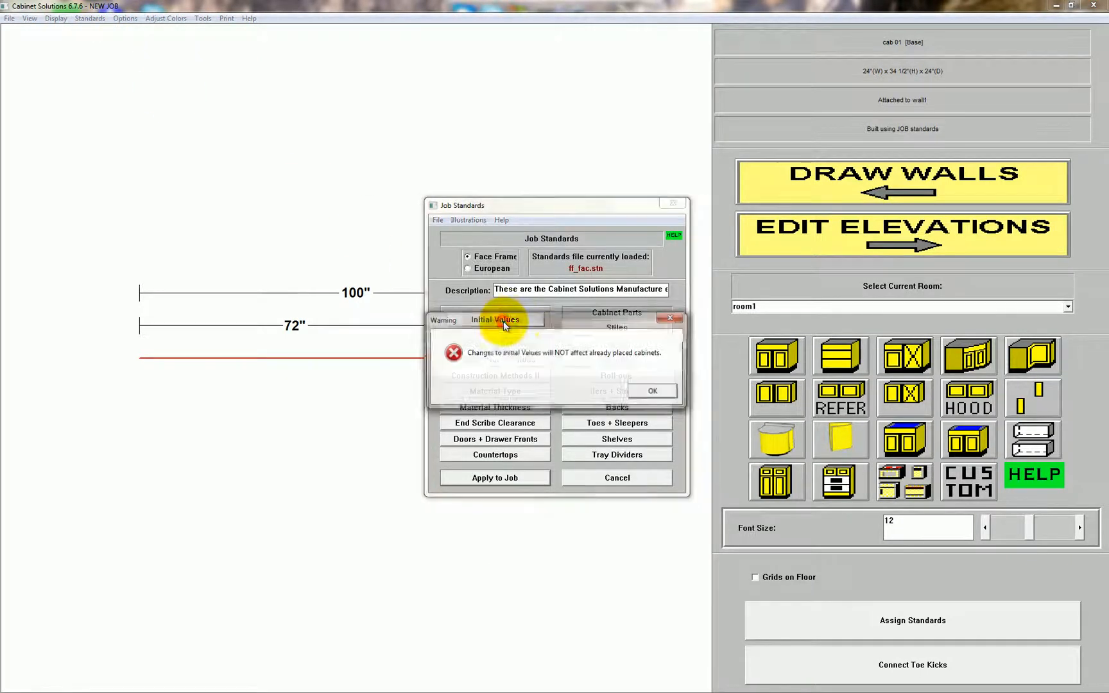
pyautogui.click(651, 391)
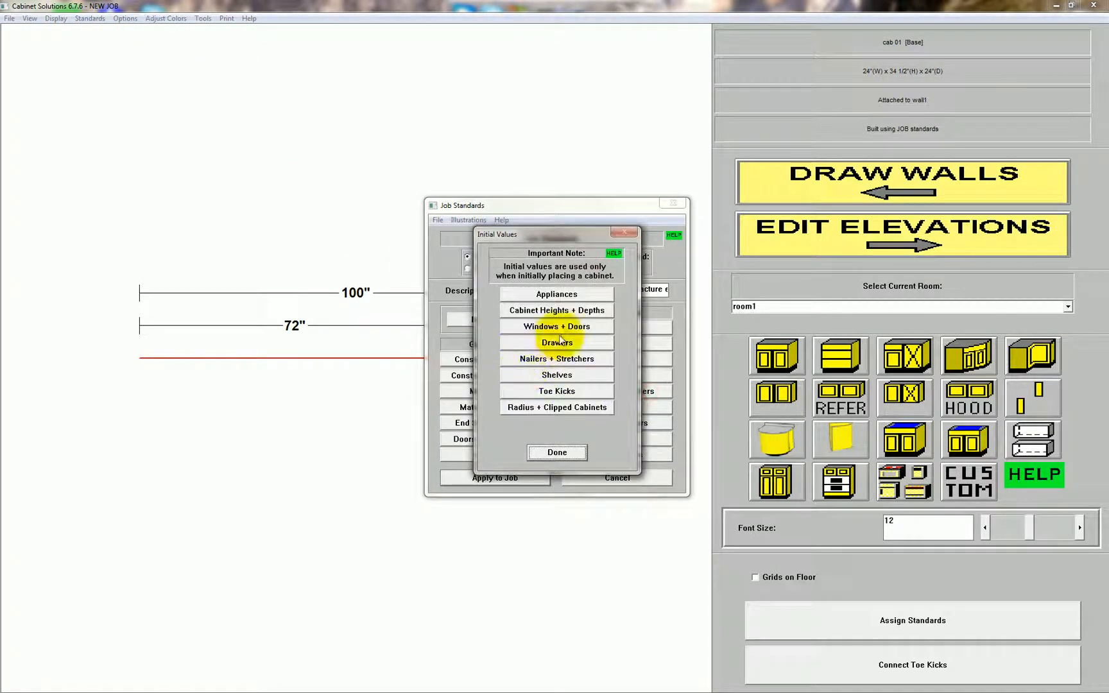
pyautogui.click(555, 326)
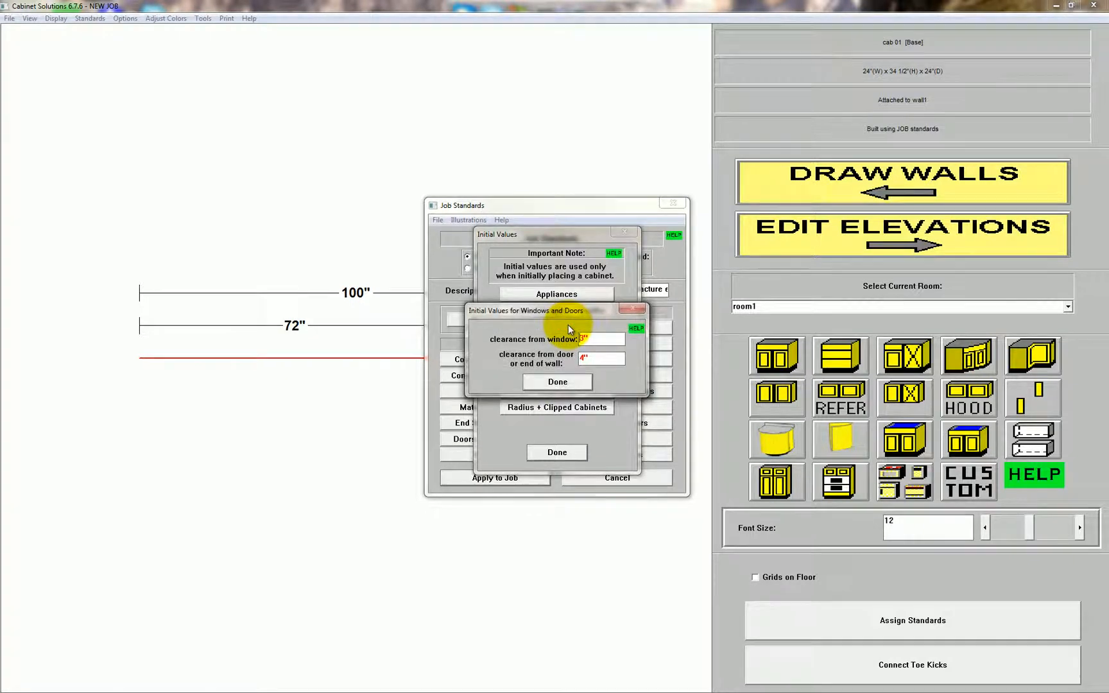
pyautogui.click(599, 358)
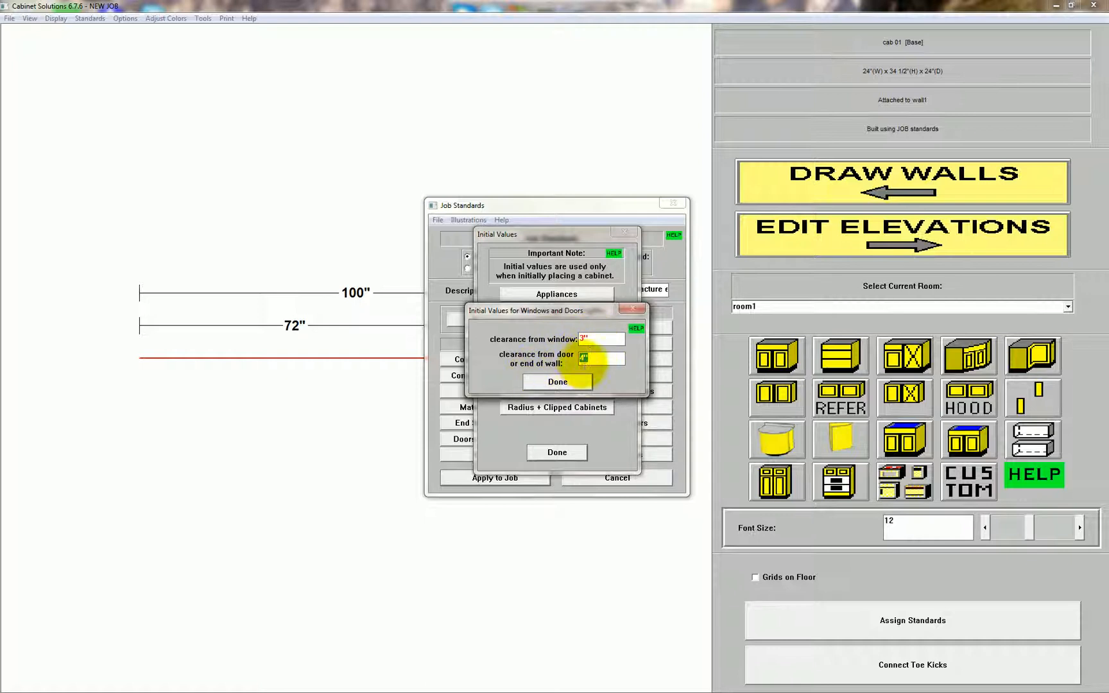
pyautogui.click(556, 381)
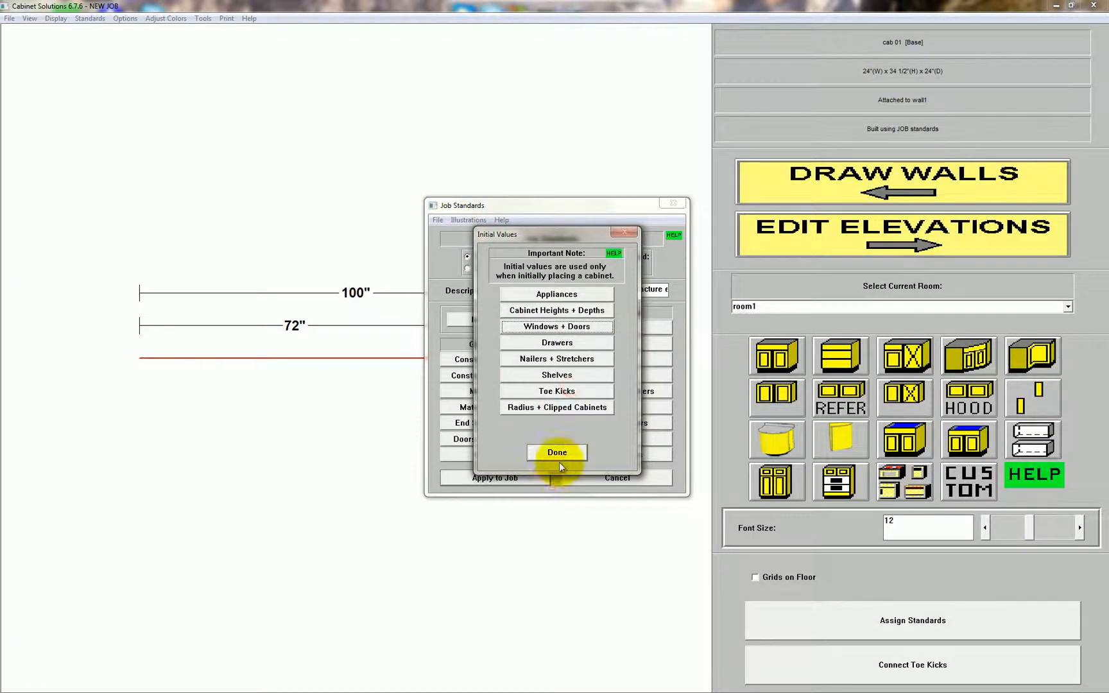
# Close Initial Values, turn off Smart Placer for the base cabinet and pick it up to move
pyautogui.click(557, 451)
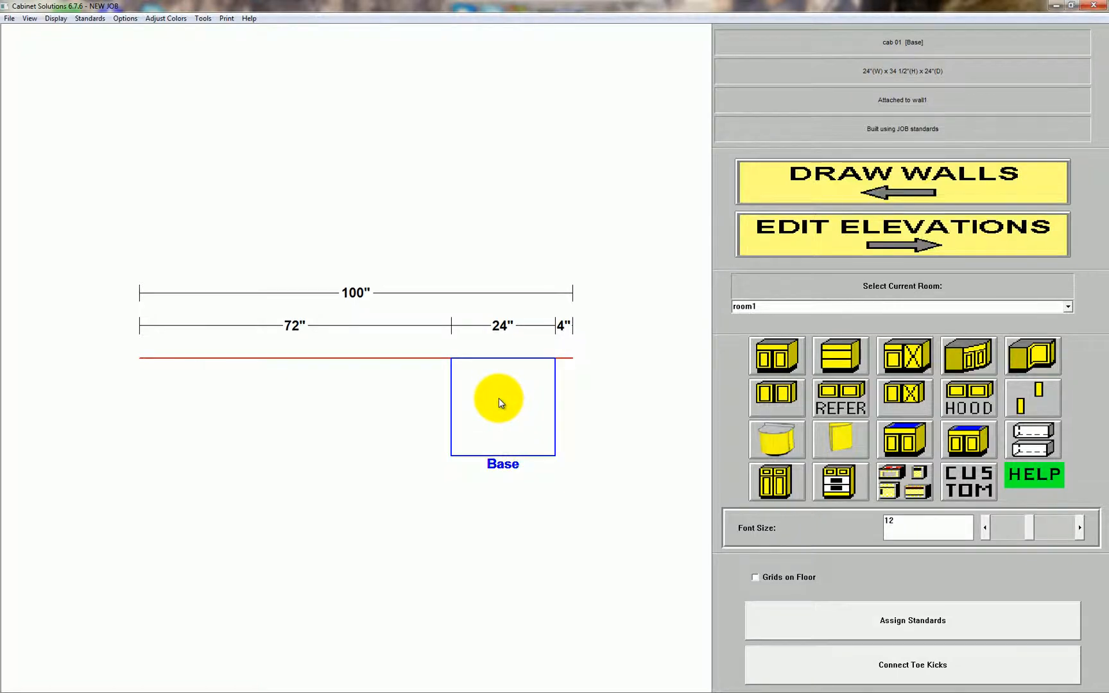
pyautogui.doubleClick(502, 407)
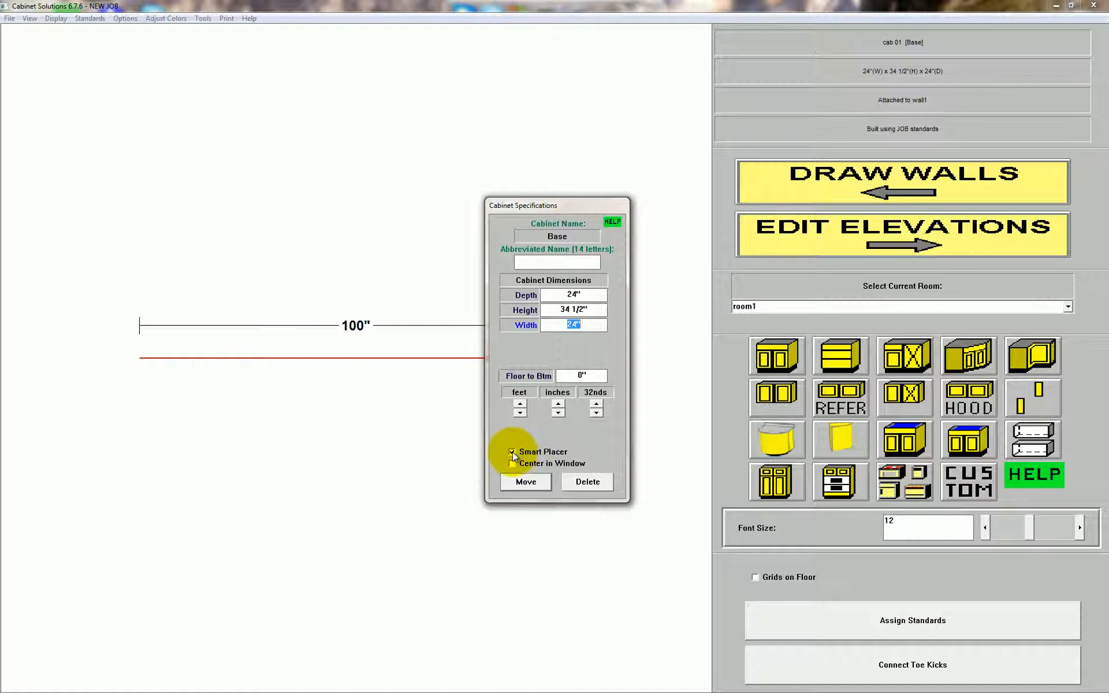
pyautogui.click(512, 453)
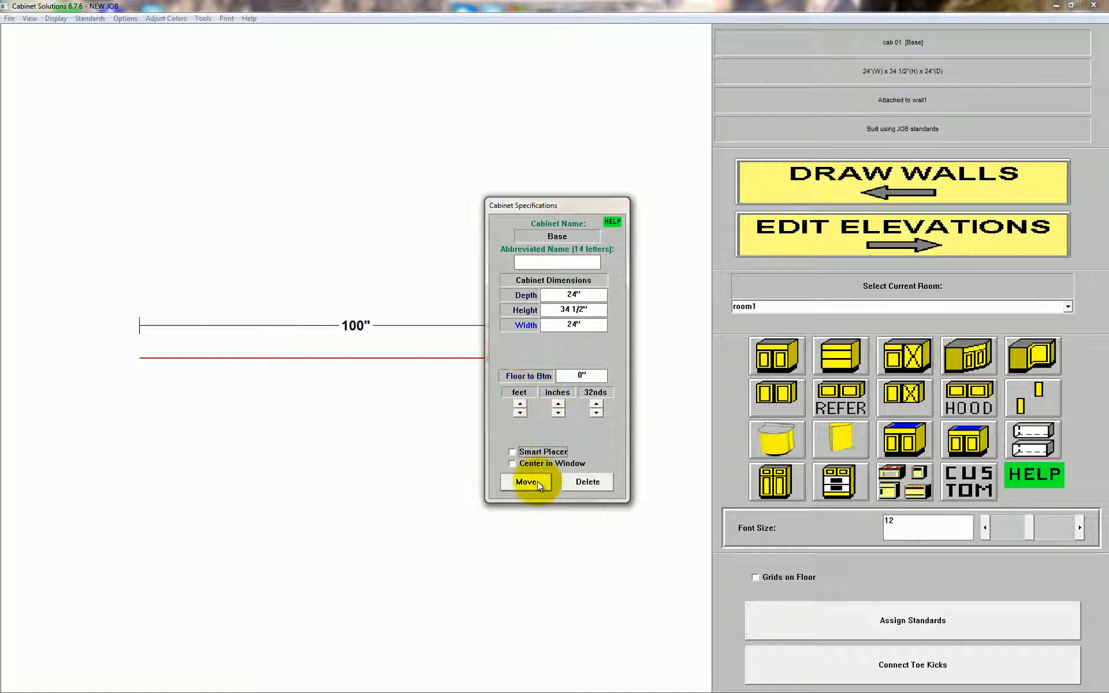
pyautogui.click(525, 481)
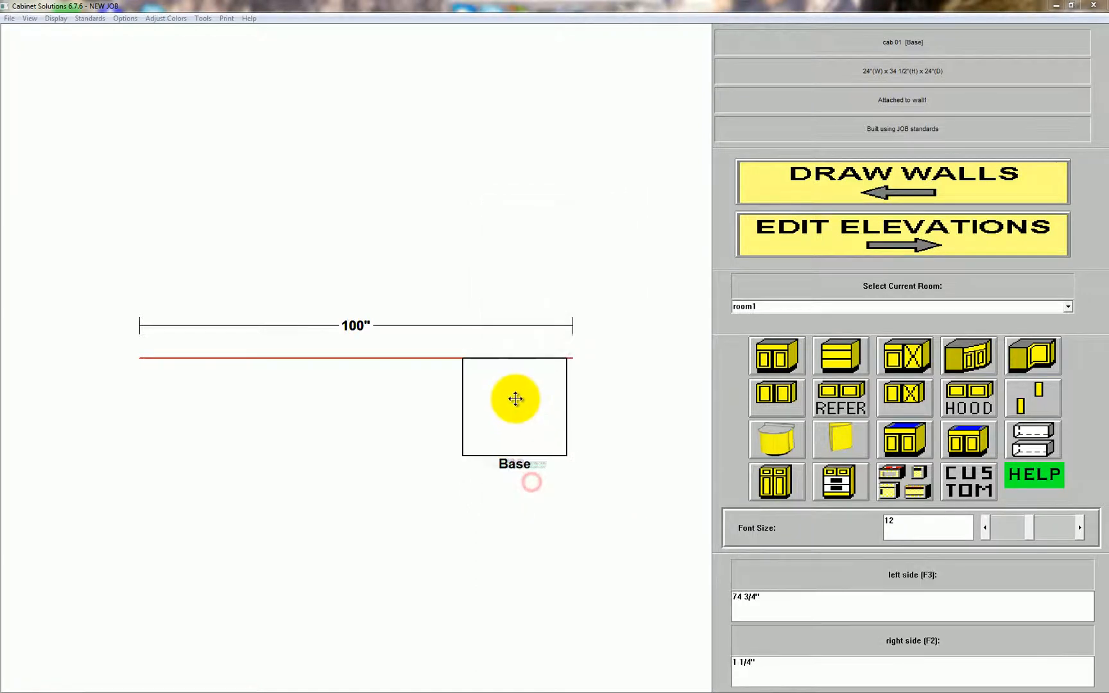
# Drop the base cabinet flush at the wall's right end with a right-side value of 0, 76 inches from left
pyautogui.moveTo(515, 399); pyautogui.dragTo(659, 496)
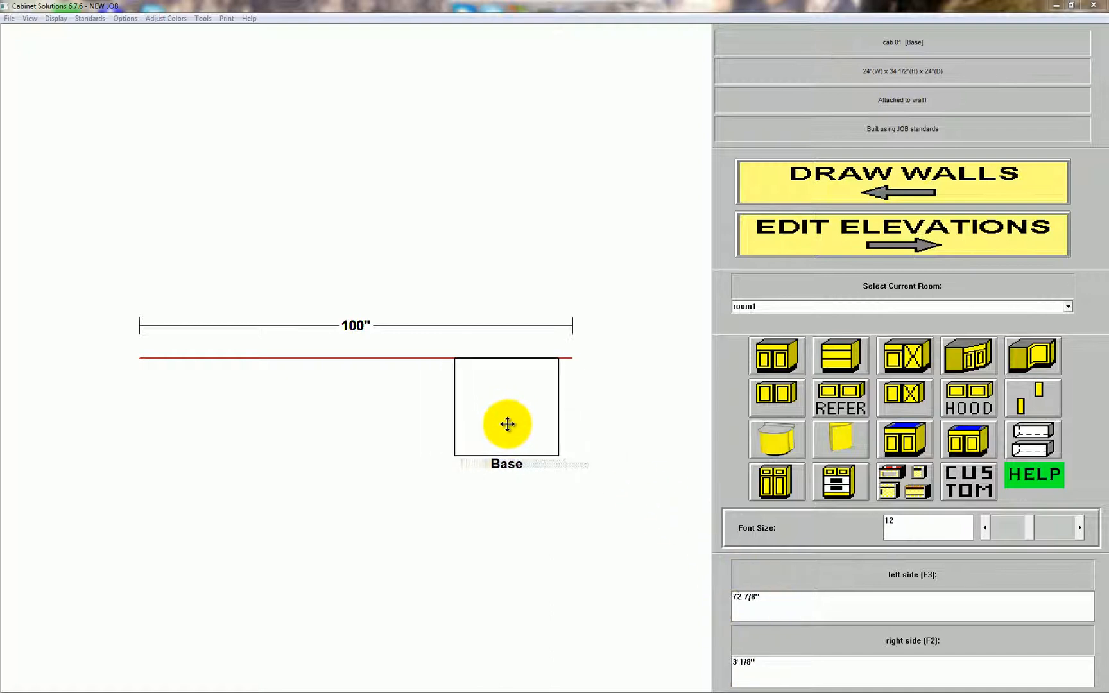
pyautogui.moveTo(506, 424); pyautogui.dragTo(517, 423)
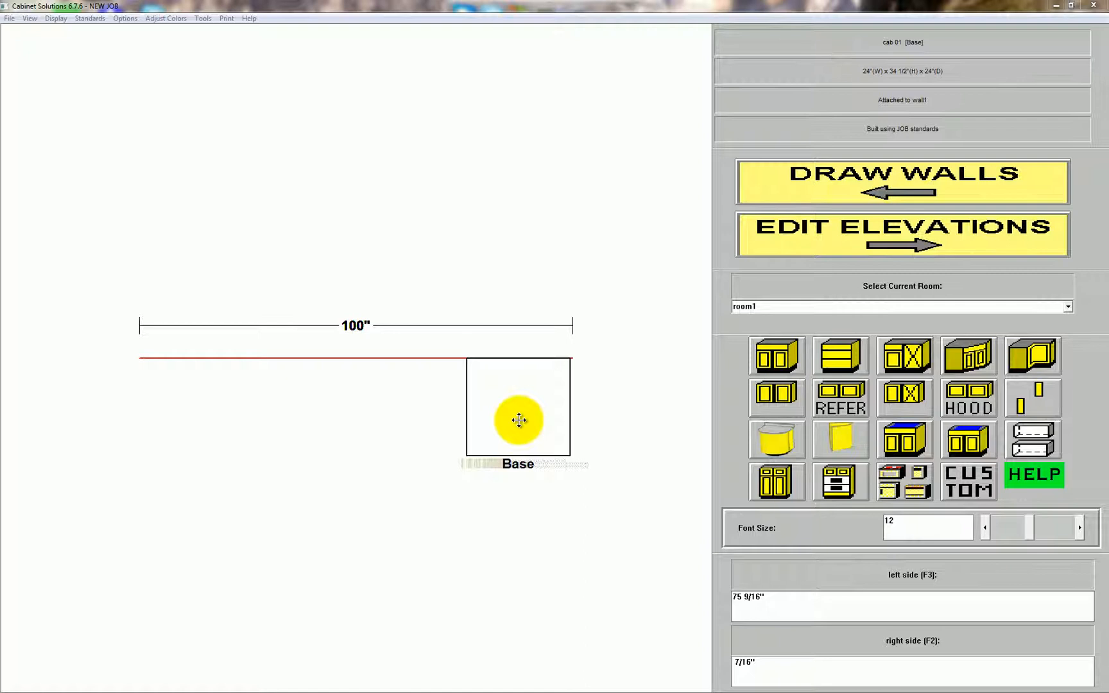
pyautogui.moveTo(517, 418); pyautogui.dragTo(503, 421)
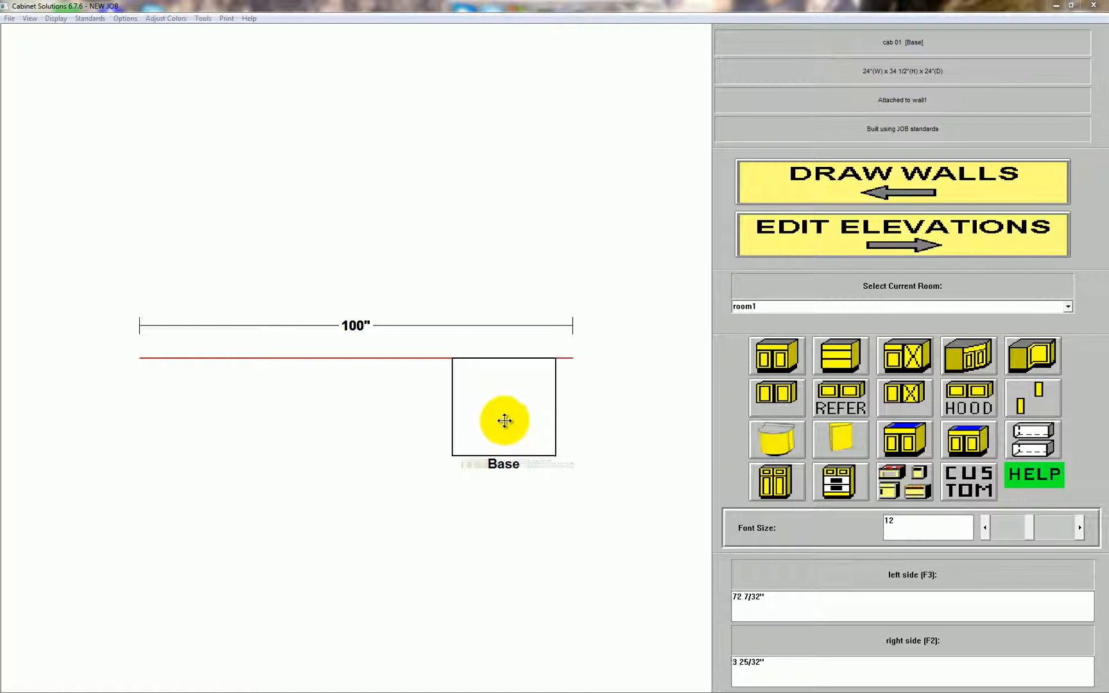
pyautogui.moveTo(502, 421); pyautogui.dragTo(473, 413)
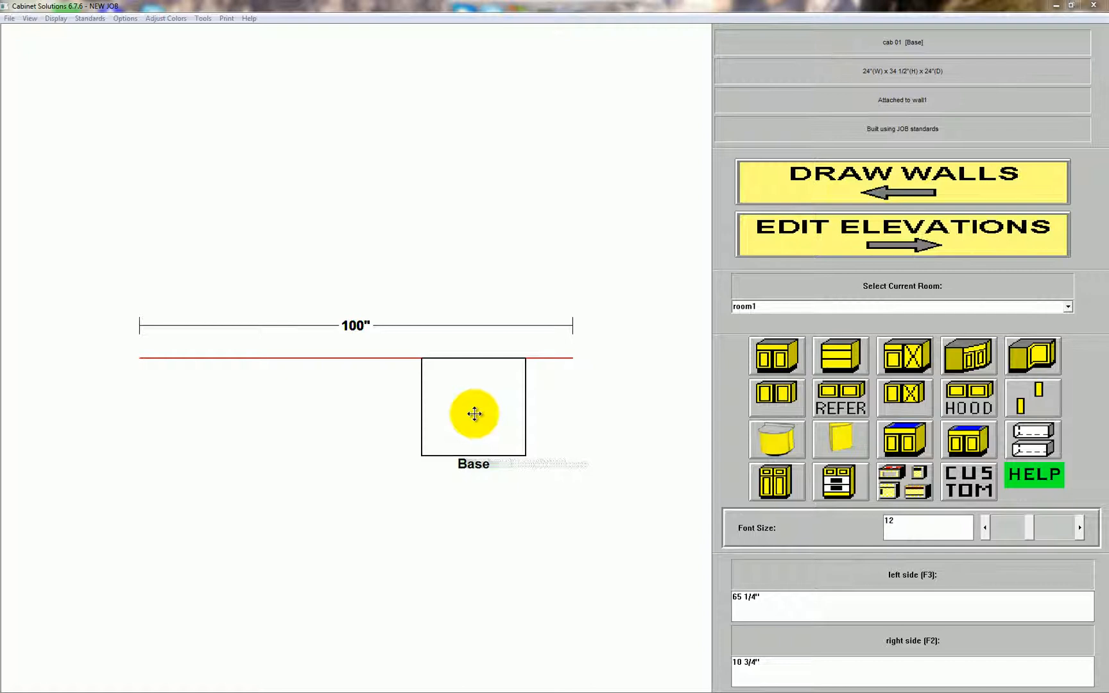
pyautogui.moveTo(472, 407); pyautogui.dragTo(571, 407)
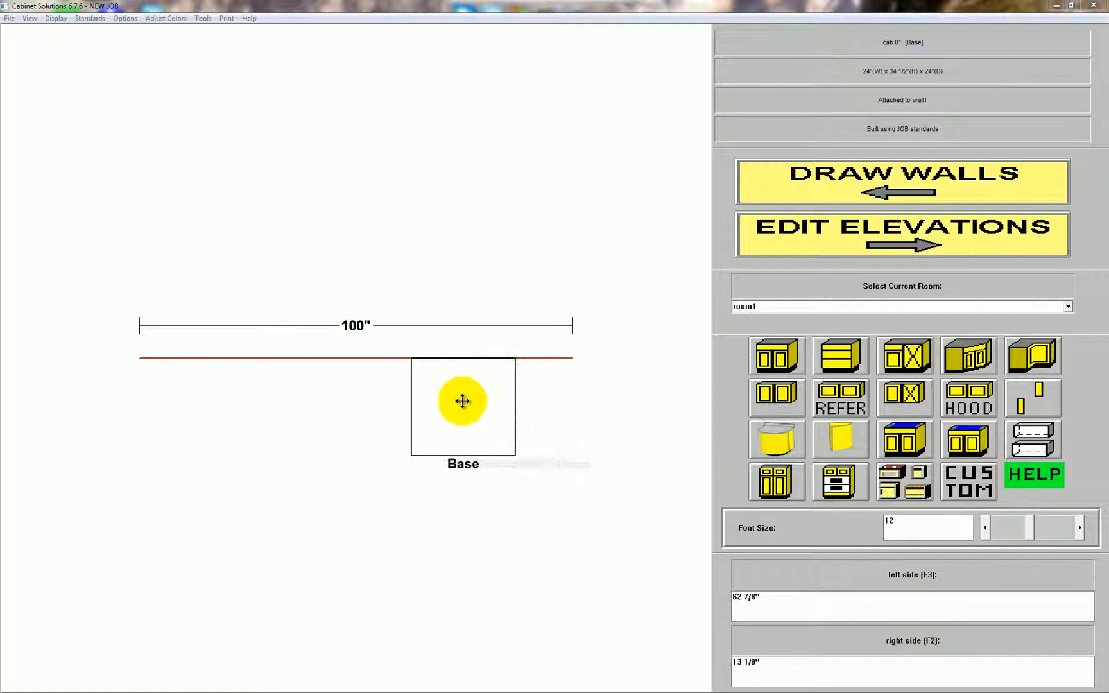
pyautogui.moveTo(462, 402); pyautogui.dragTo(469, 405)
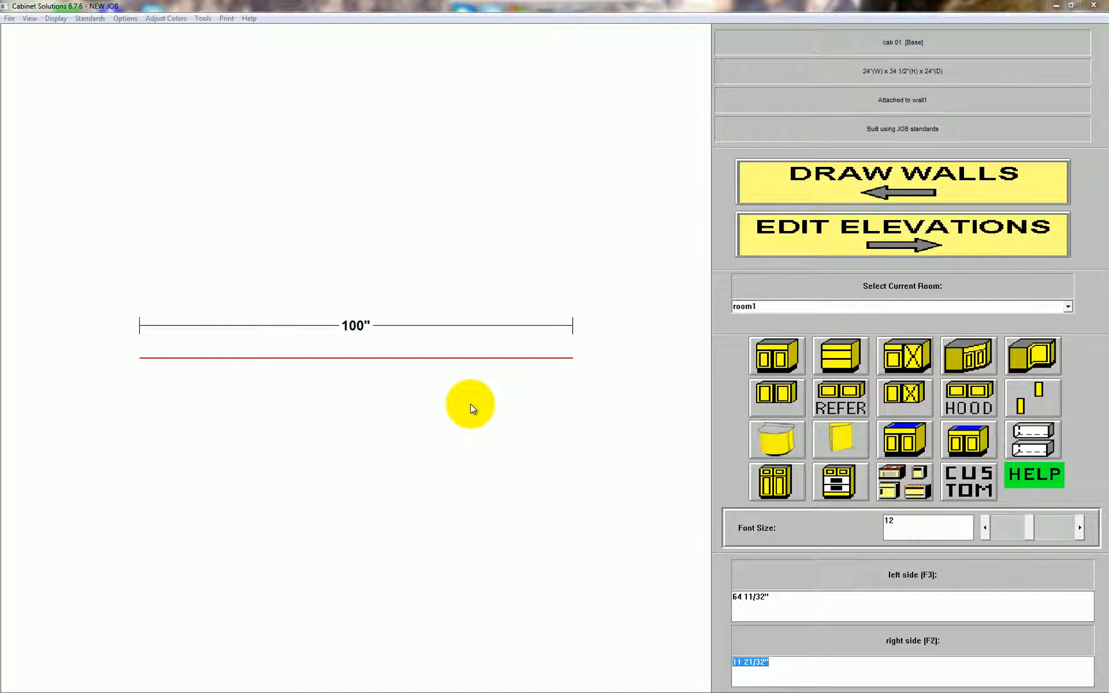
pyautogui.write('0')
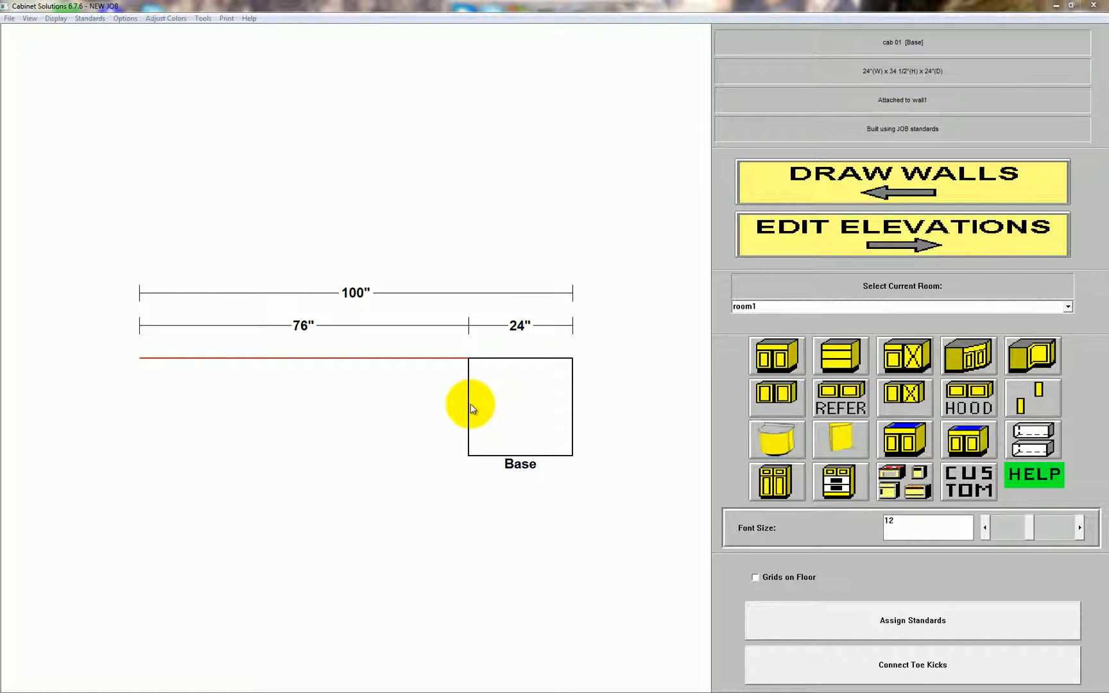
pyautogui.click(902, 181)
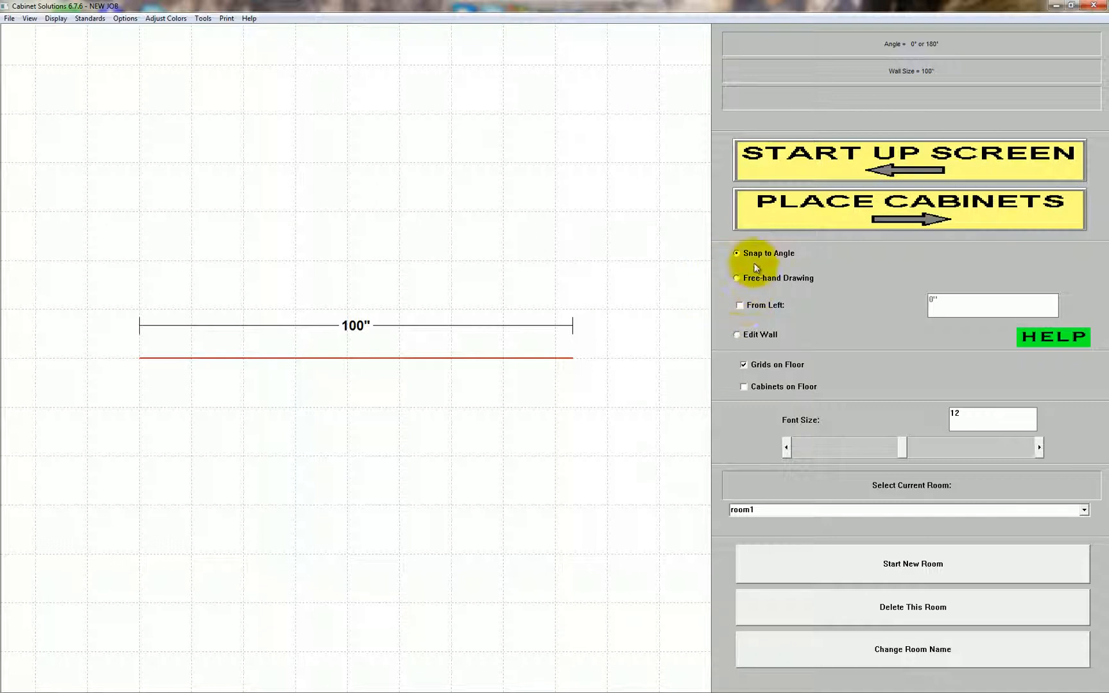
# Place a trial 36-inch window on wall1, then delete all items on the wall
pyautogui.click(736, 335)
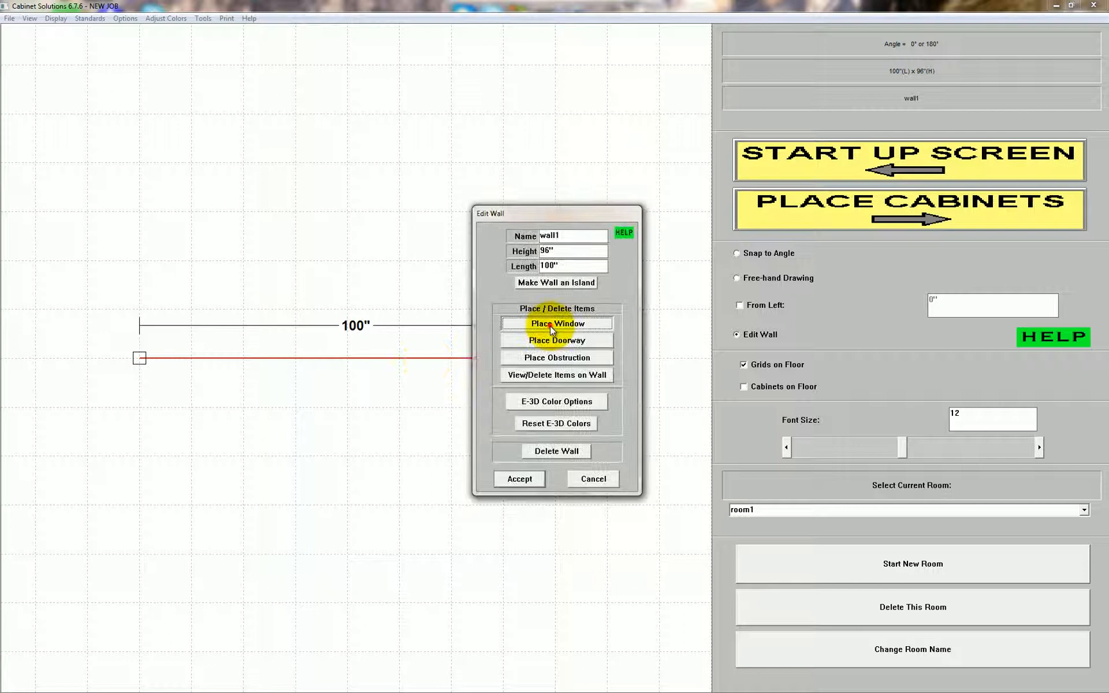
pyautogui.click(557, 323)
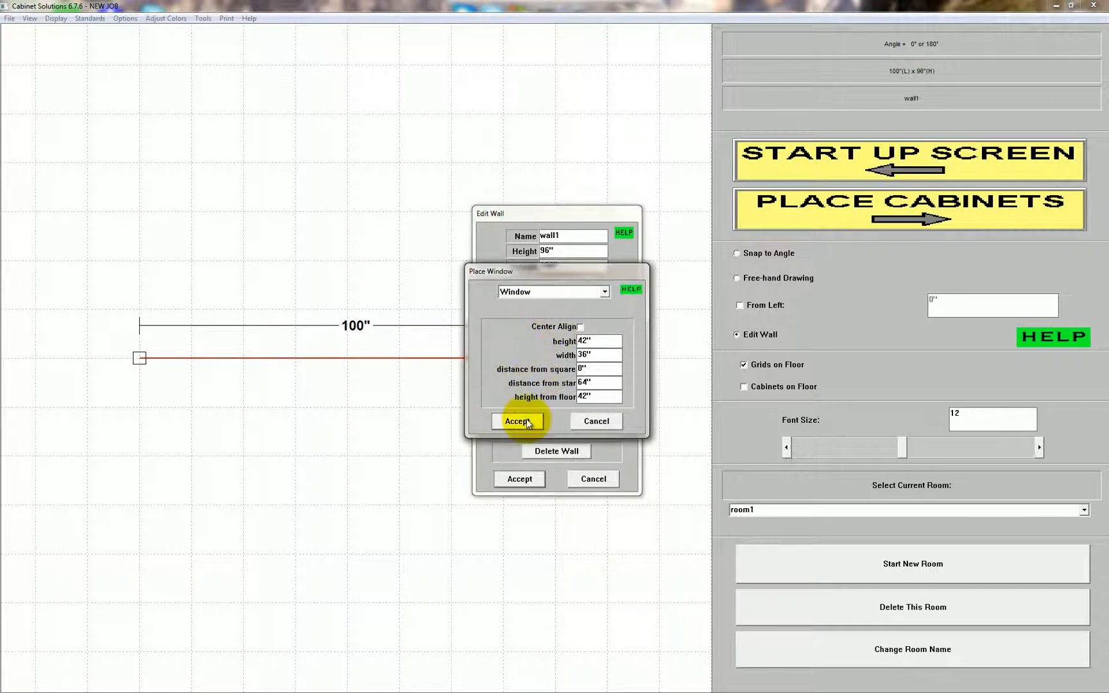
pyautogui.click(517, 421)
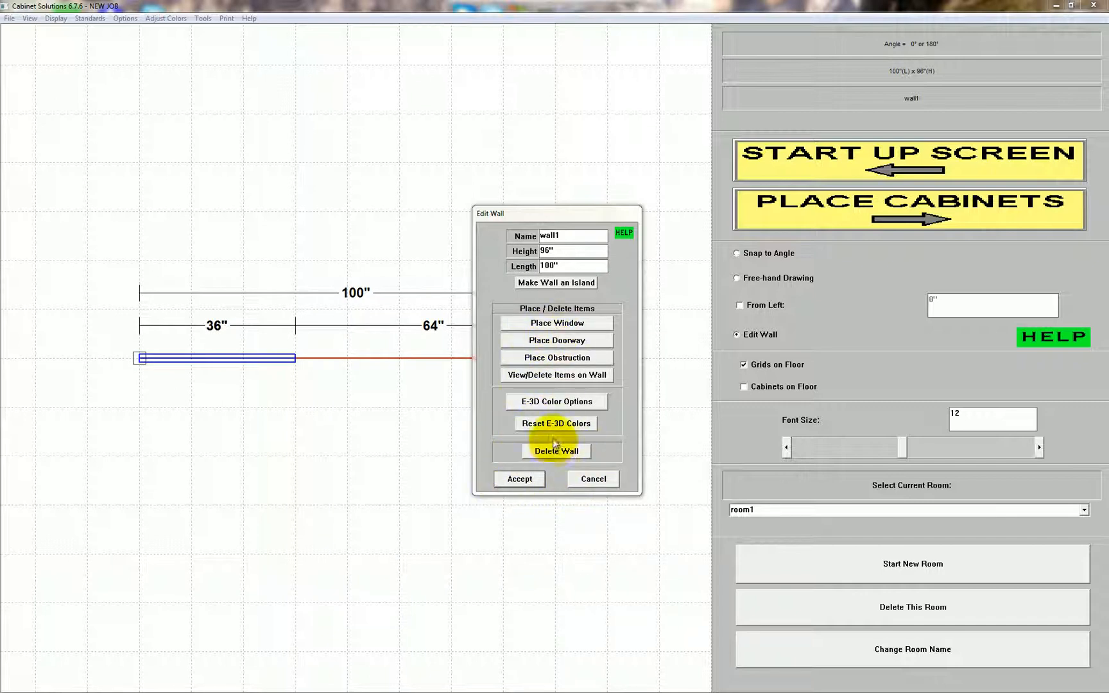
pyautogui.click(555, 375)
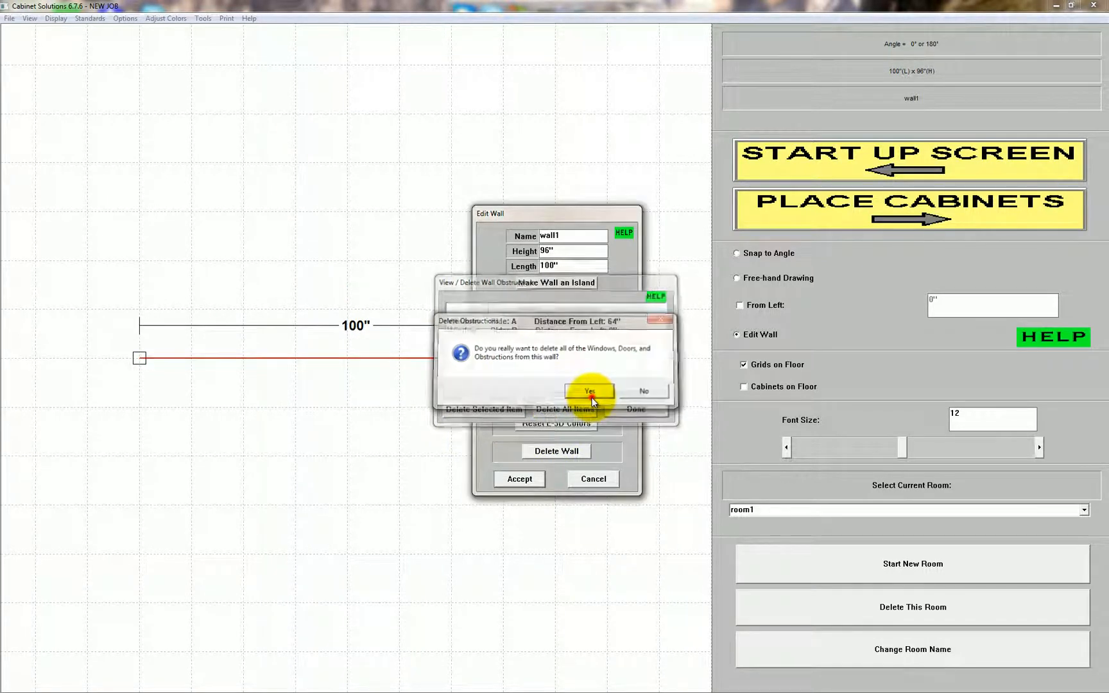
pyautogui.click(588, 391)
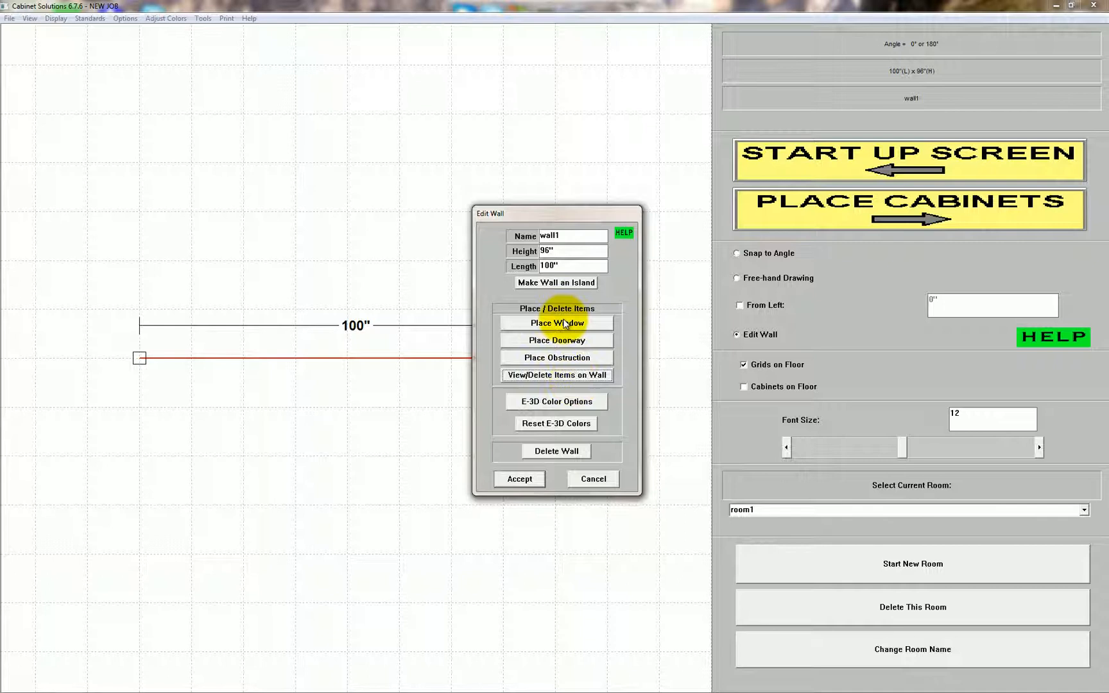
# Centre-align a 36-inch window at distance 50, 32 inches from each end, and accept the wall
pyautogui.click(556, 322)
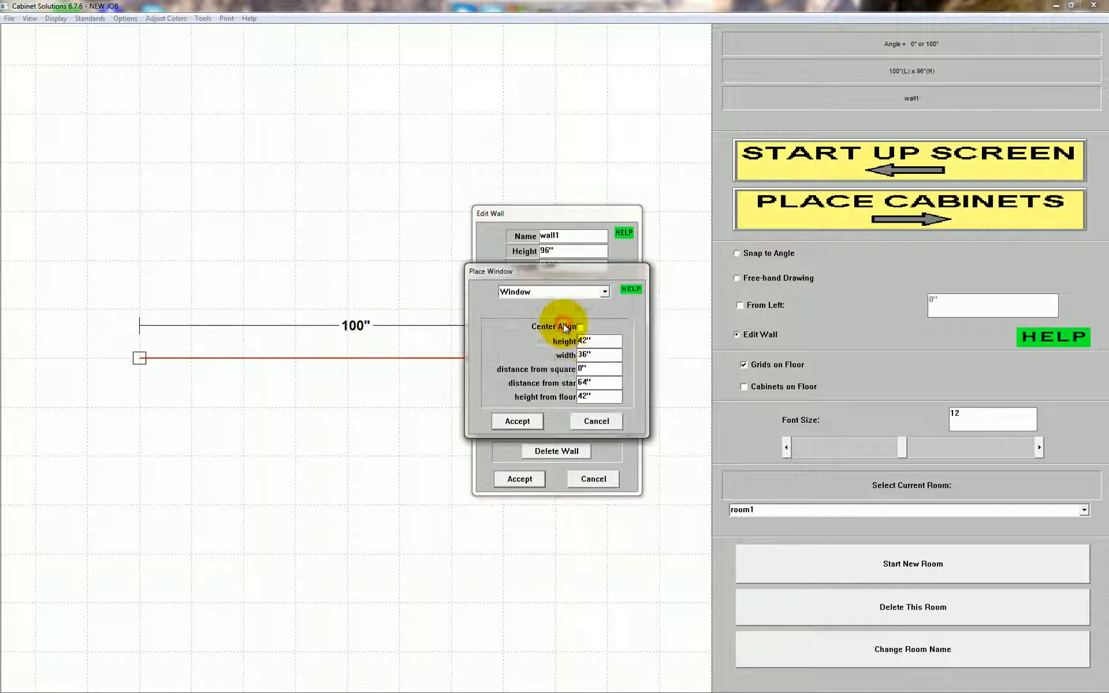
pyautogui.moveTo(544, 364)
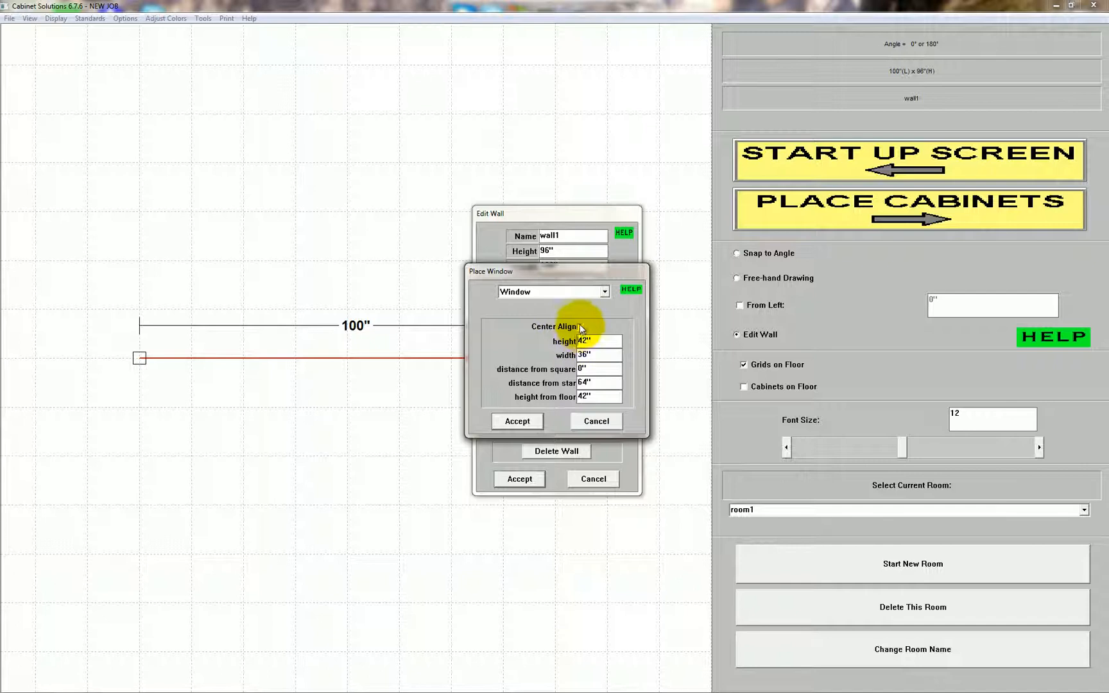
pyautogui.click(580, 326)
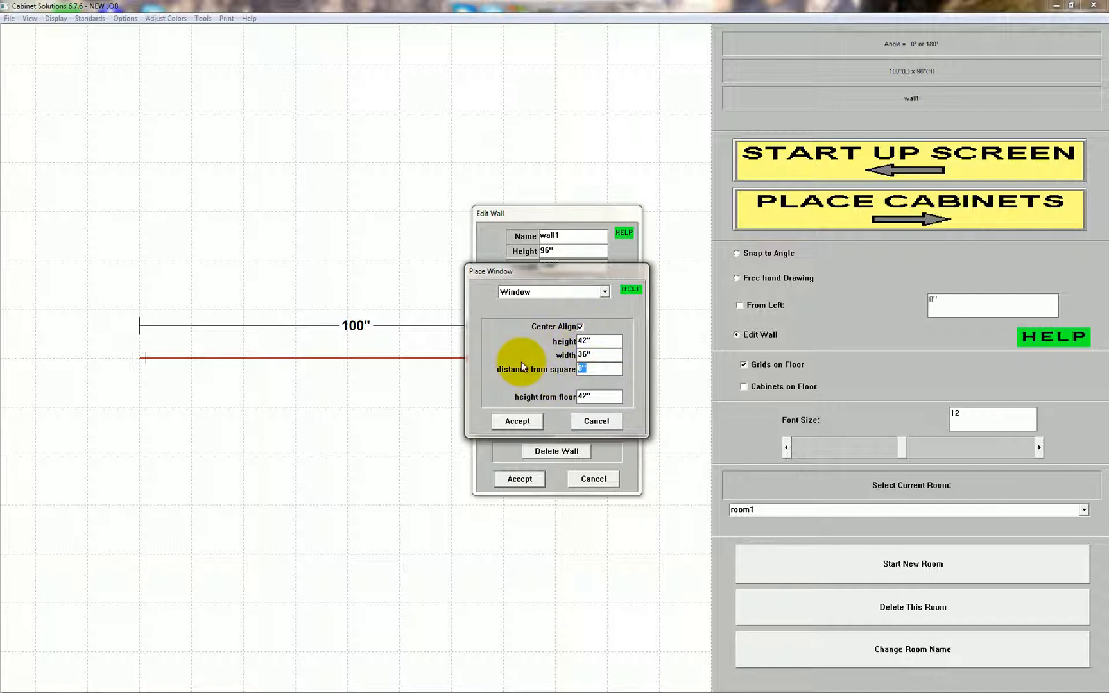
pyautogui.write('50')
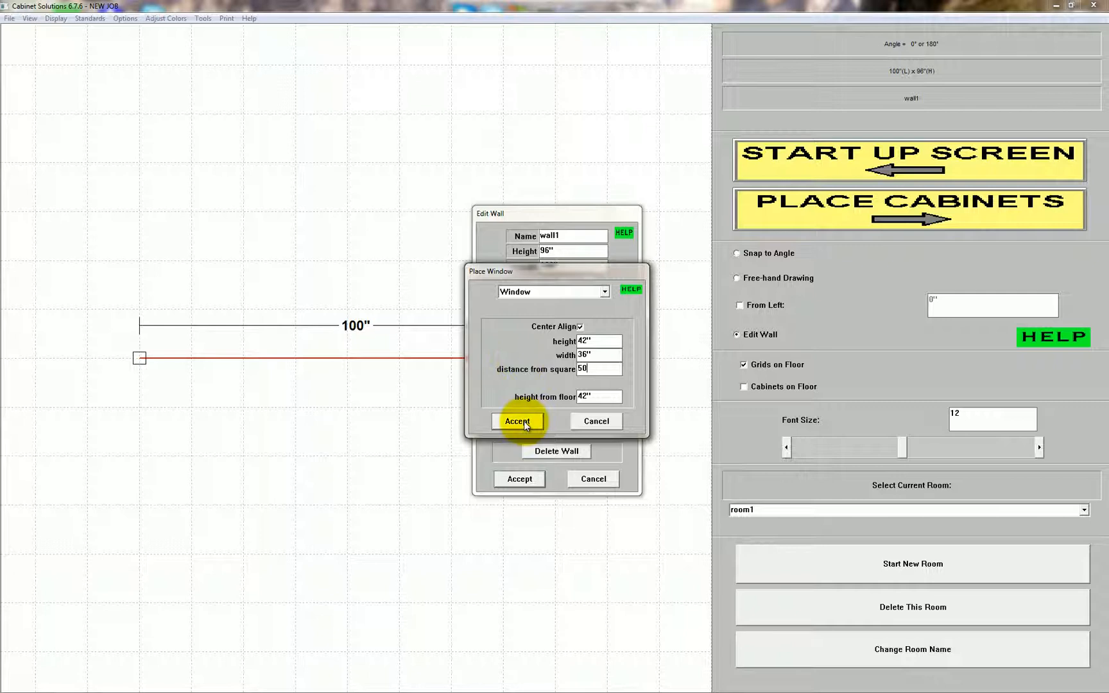
pyautogui.click(518, 420)
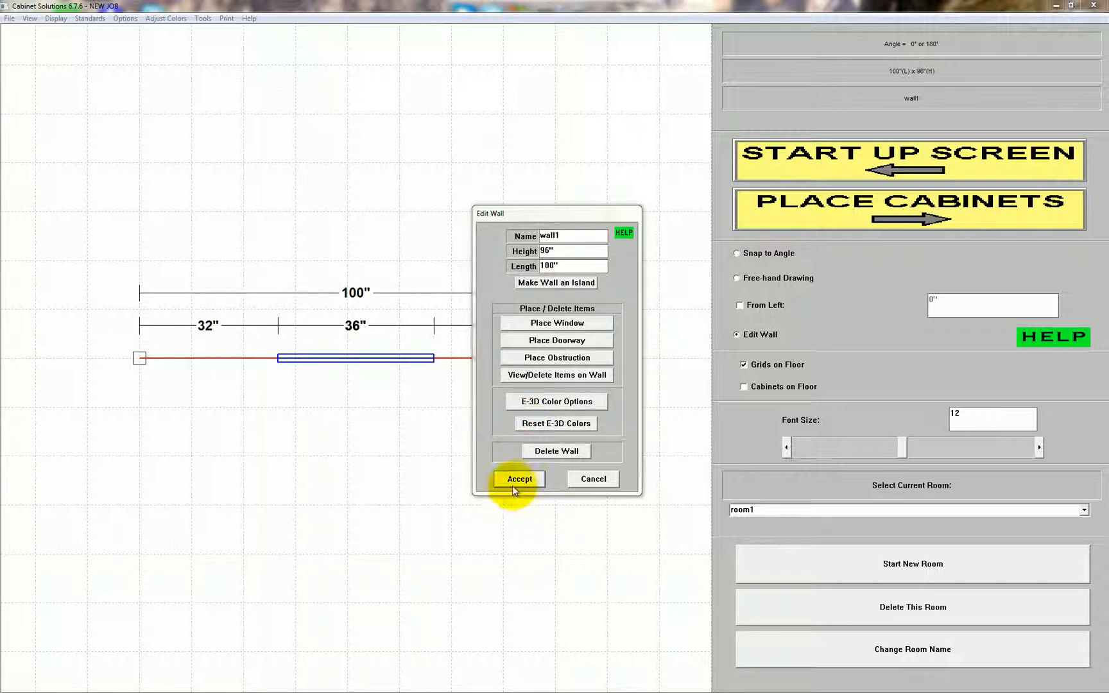
pyautogui.click(518, 478)
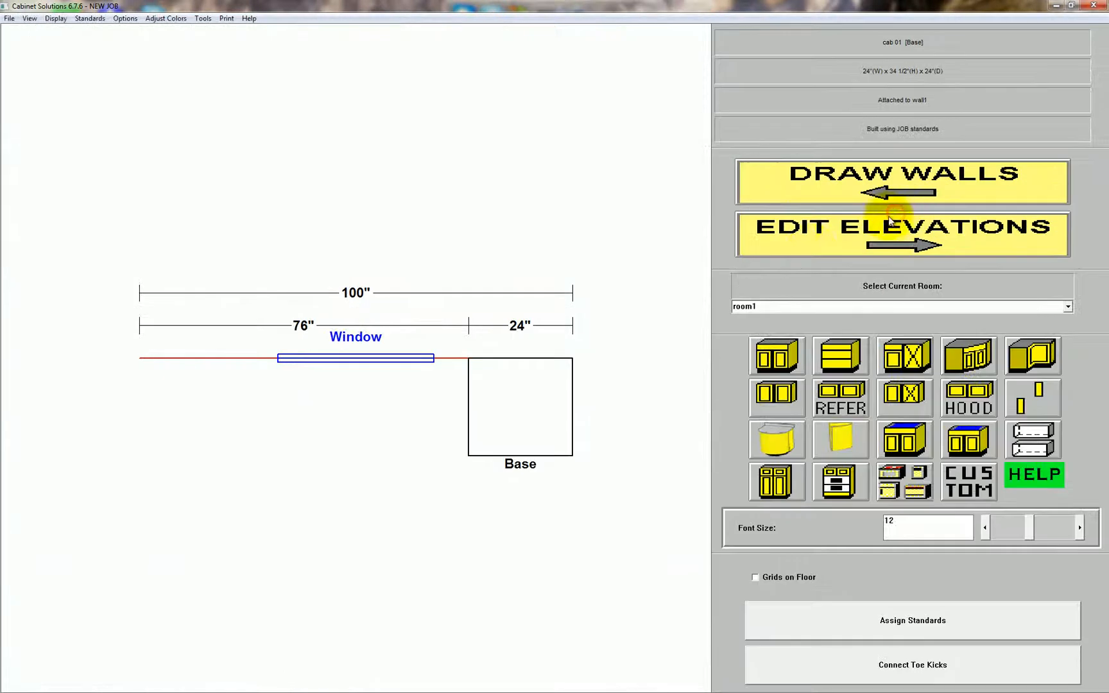
pyautogui.moveTo(775, 398)
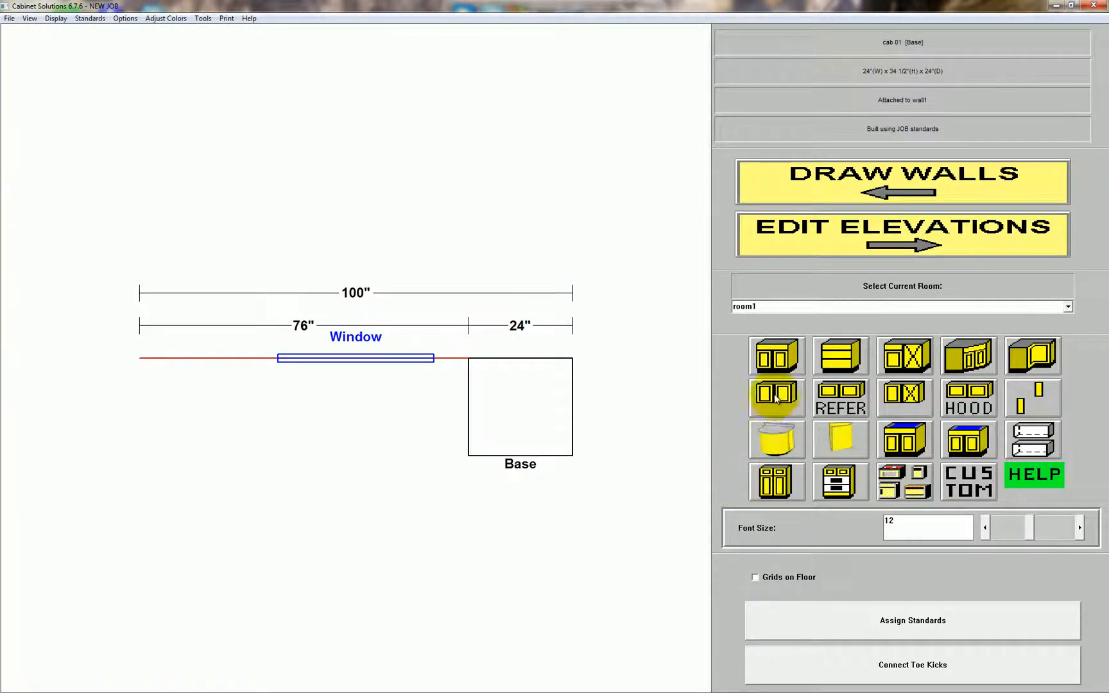
# Place a 24-inch upper cabinet left of the window, 5 inches from the wall end, 3 from the window
pyautogui.click(776, 398)
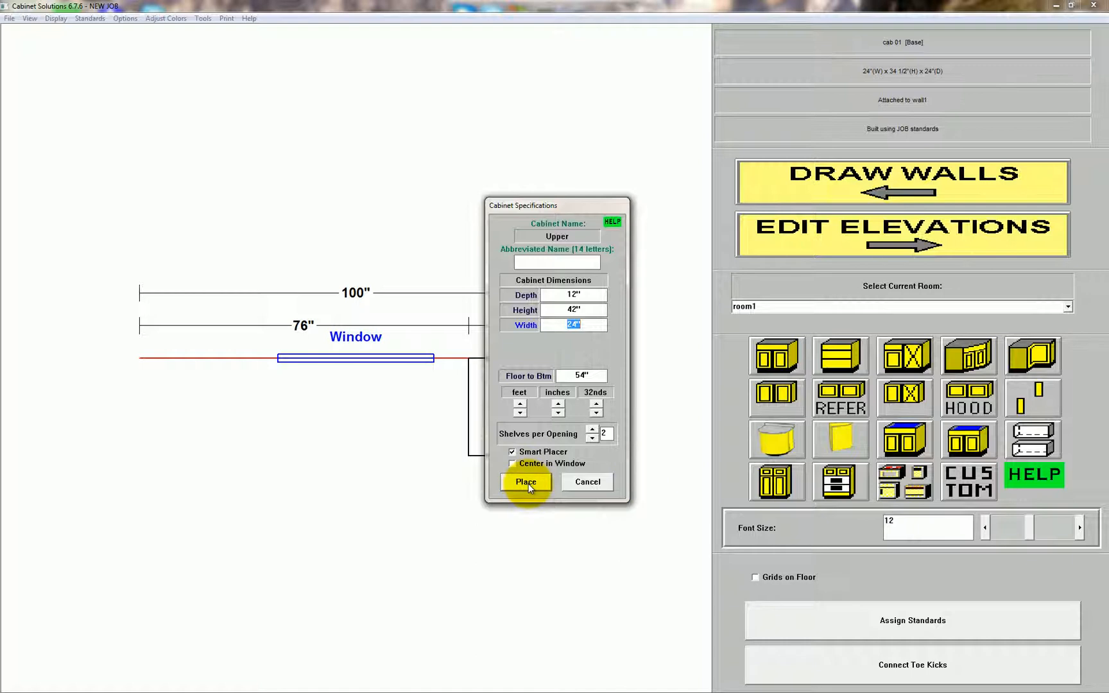
pyautogui.click(524, 482)
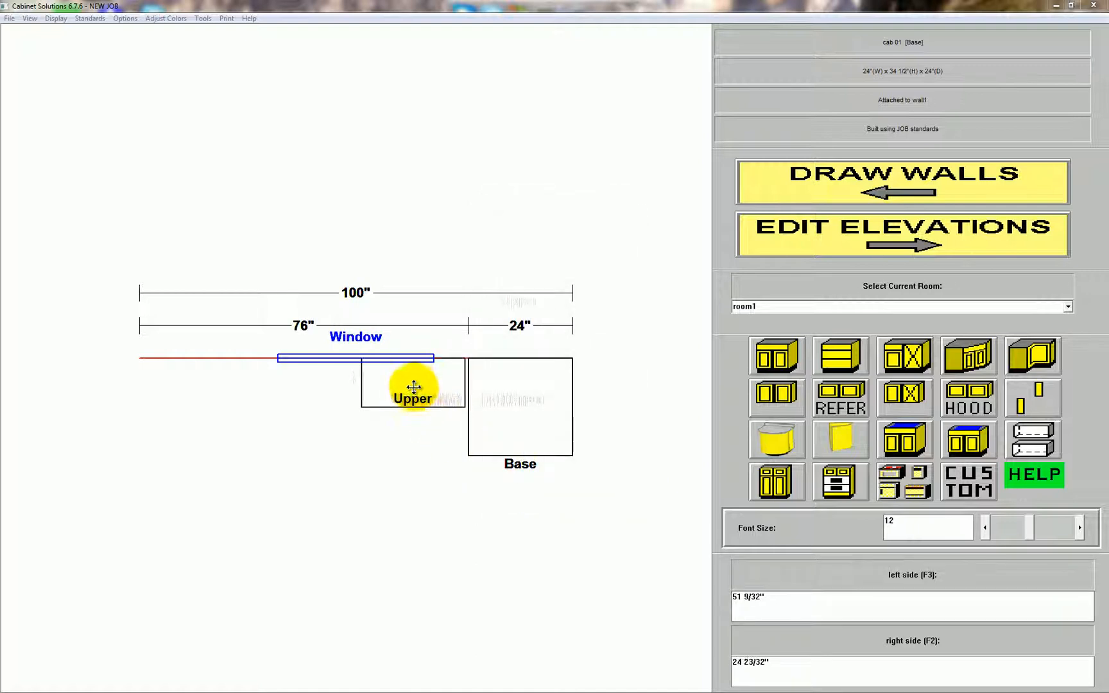
pyautogui.moveTo(412, 388); pyautogui.dragTo(276, 387)
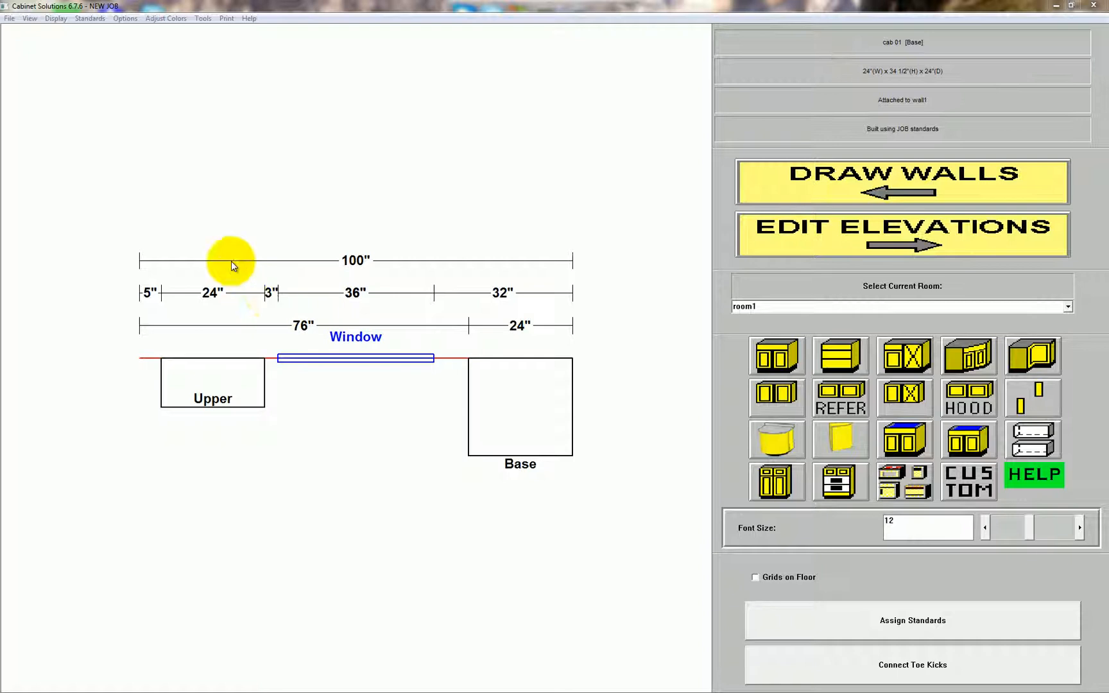
pyautogui.click(89, 17)
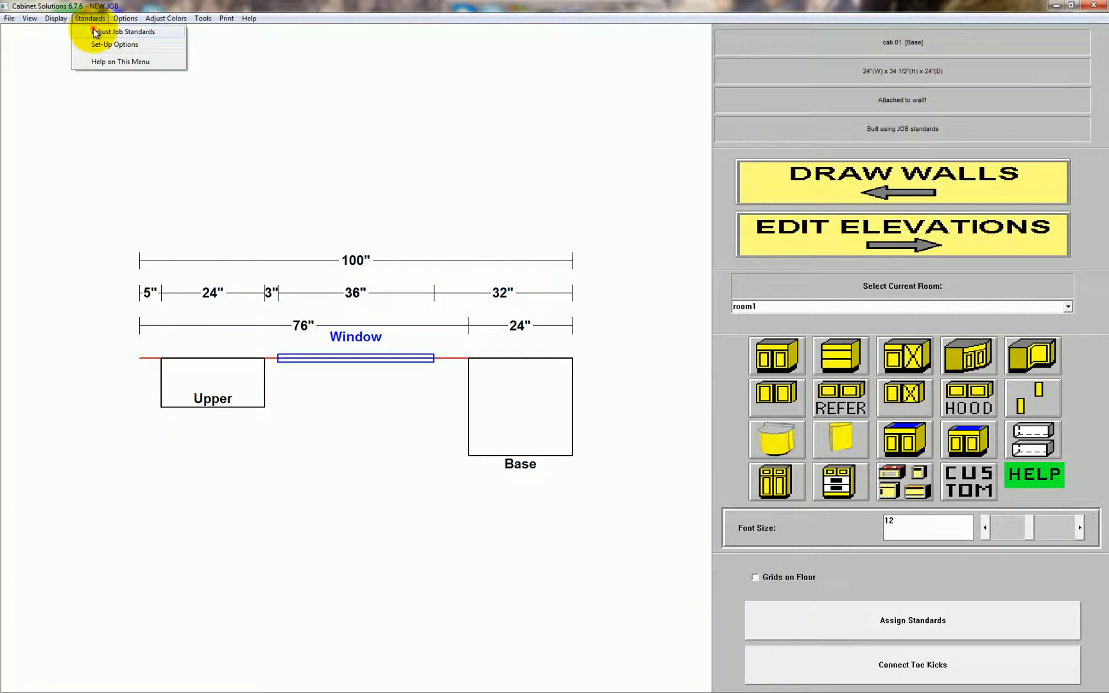
pyautogui.click(124, 32)
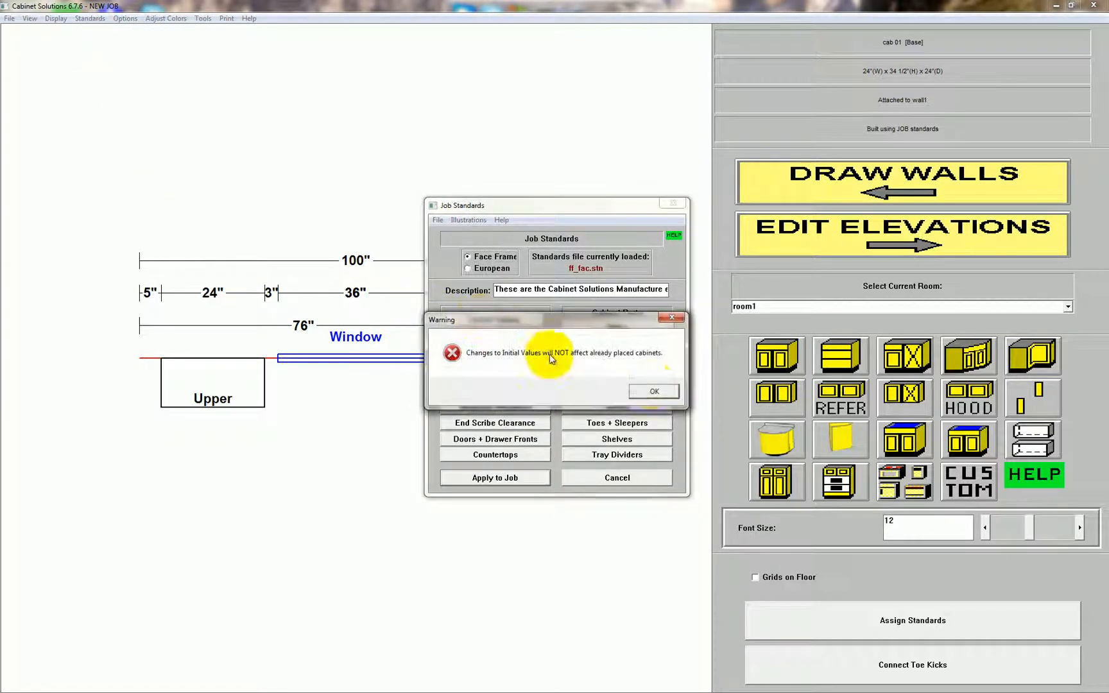
pyautogui.click(653, 392)
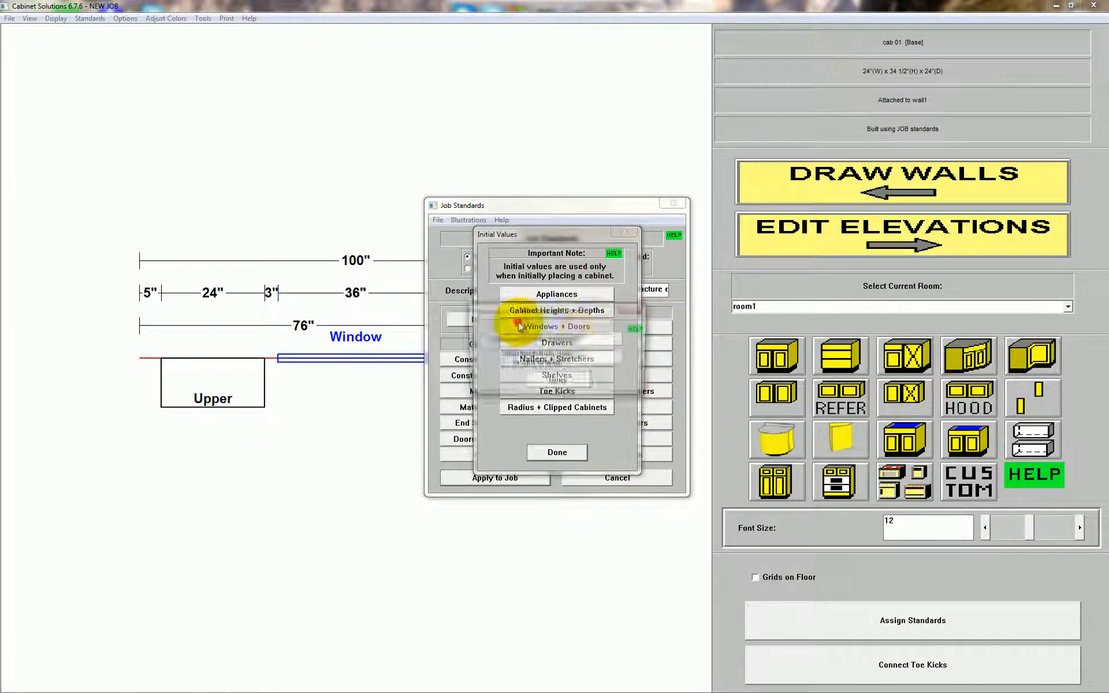
pyautogui.click(555, 326)
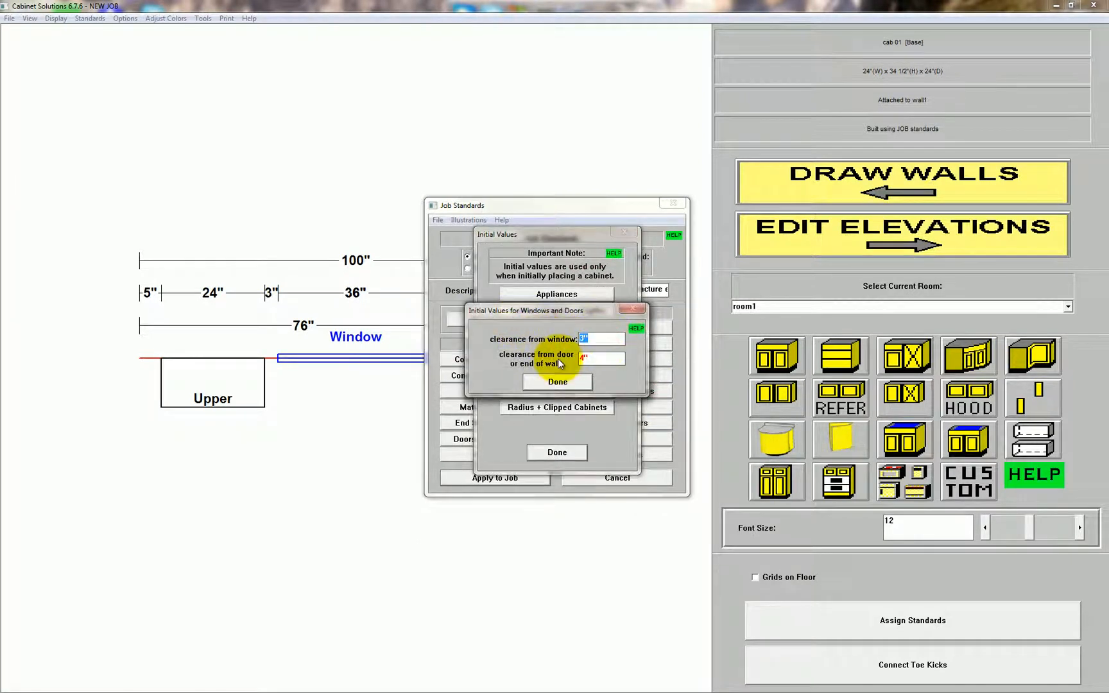
pyautogui.click(557, 382)
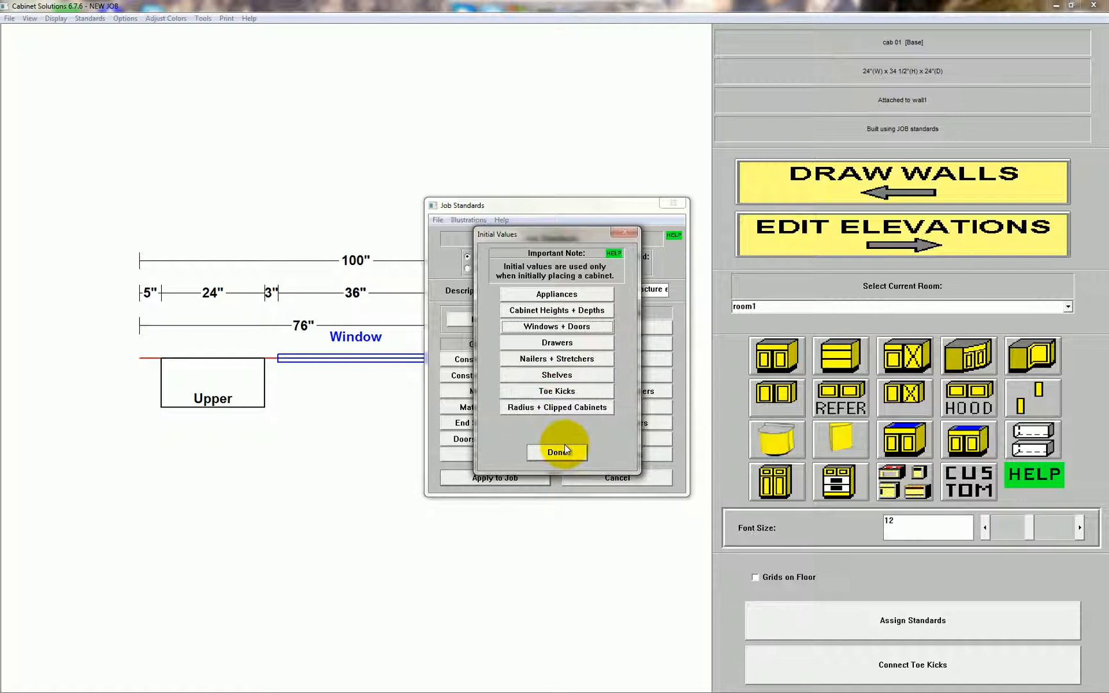
pyautogui.click(557, 452)
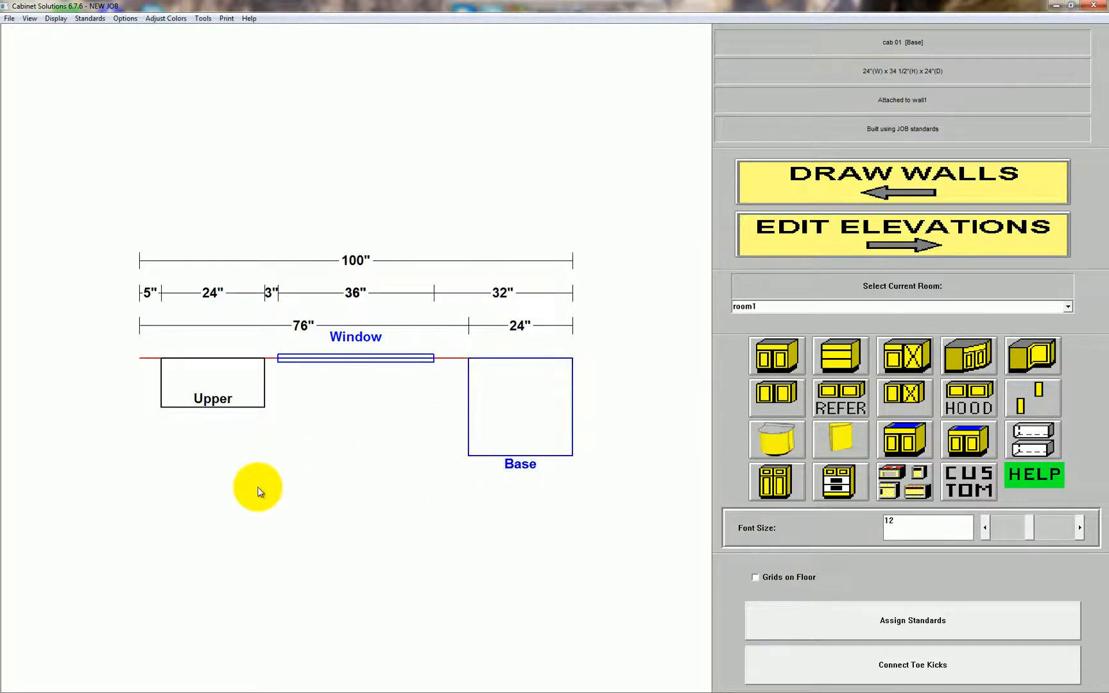
pyautogui.click(212, 383)
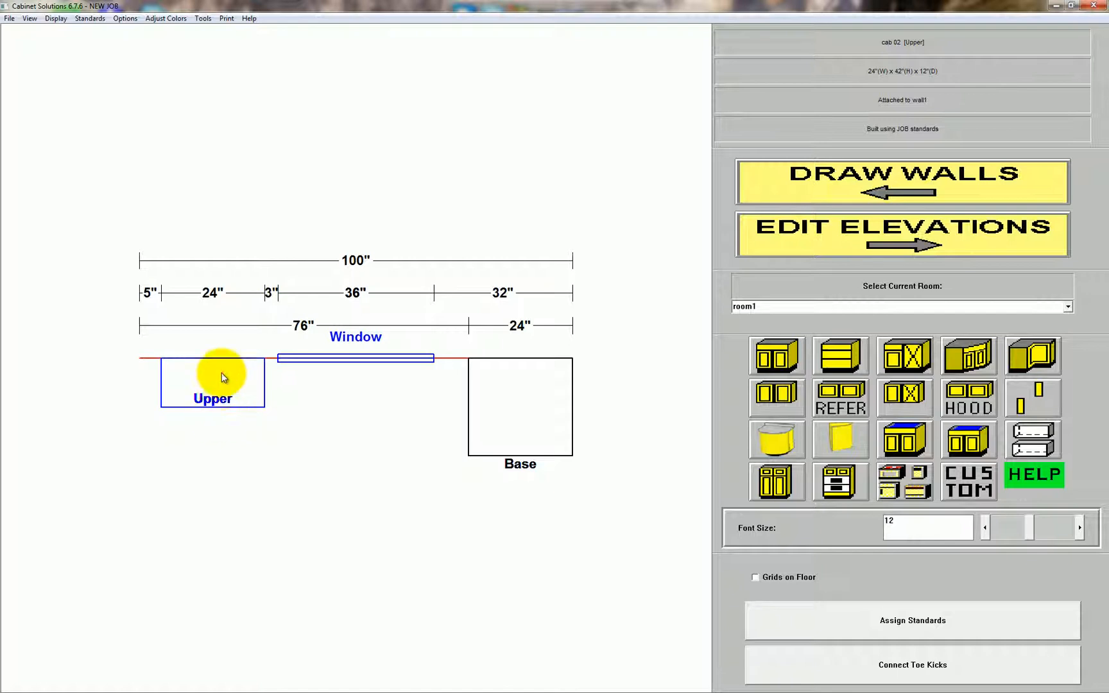
# Move the upper cabinet with Smart Placer off to 9 inches from the left end, against the window
pyautogui.doubleClick(212, 383)
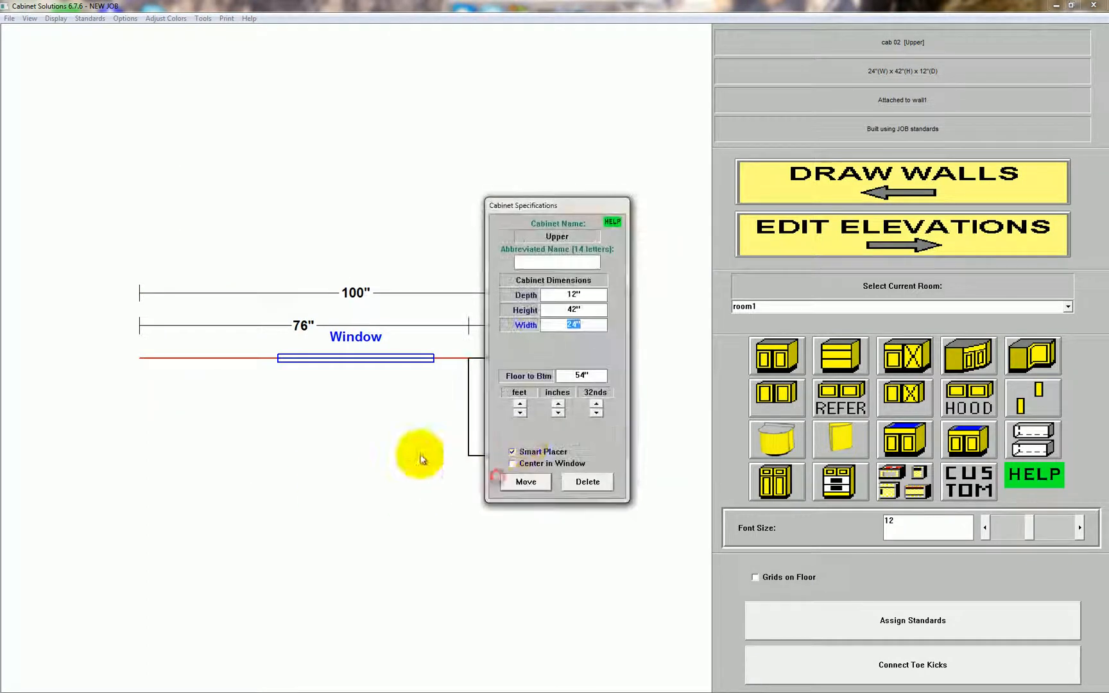
pyautogui.click(512, 452)
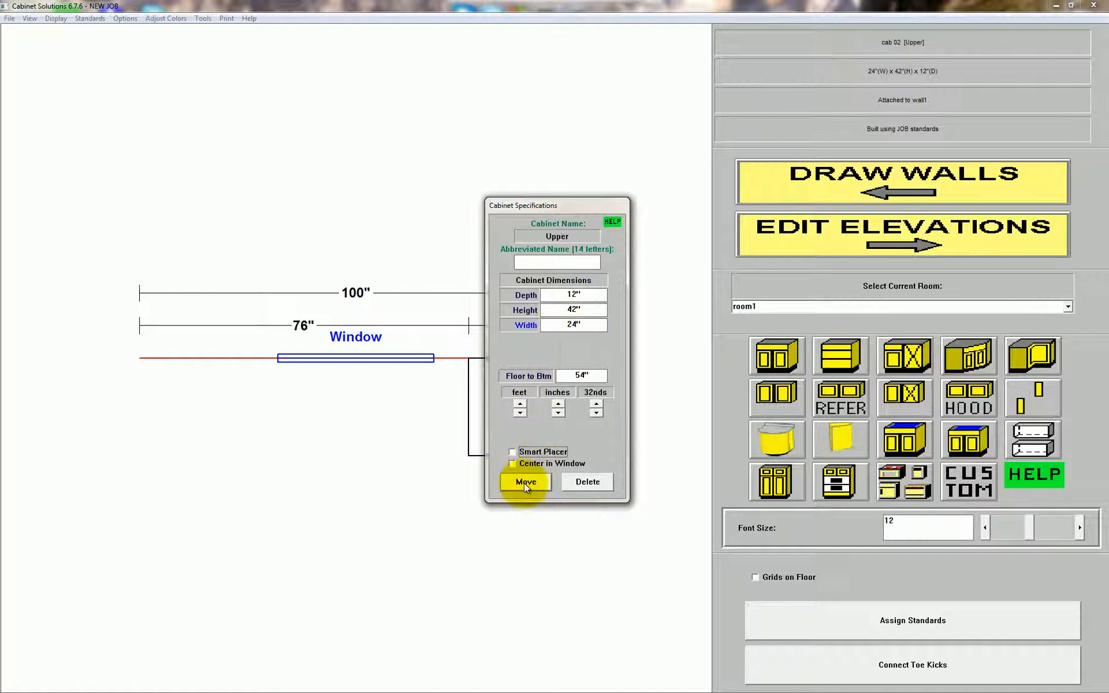
pyautogui.click(525, 482)
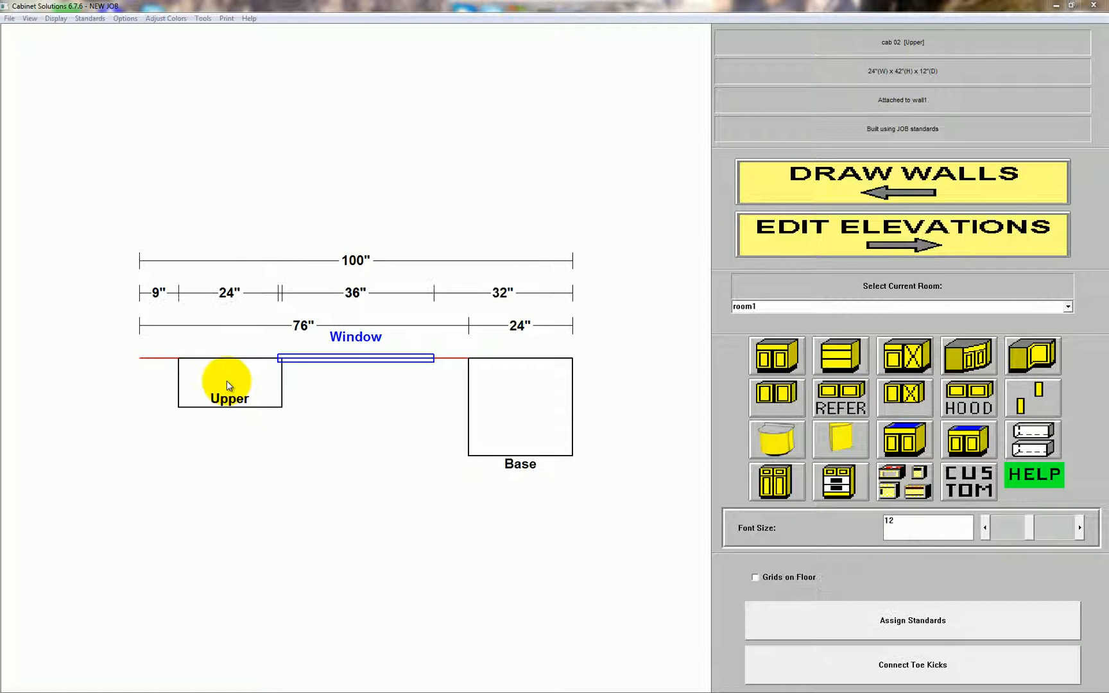
pyautogui.click(227, 383)
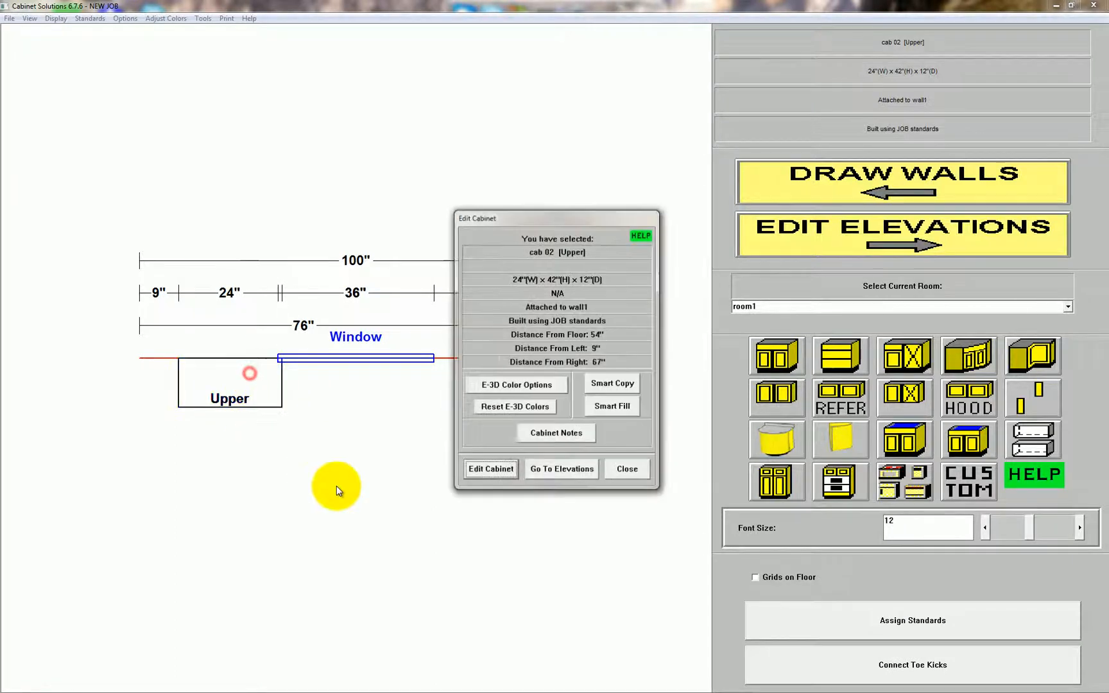
# Pick up the upper cabinet again from Edit Cabinet, now reading 11 3/8 inches from left
pyautogui.click(489, 469)
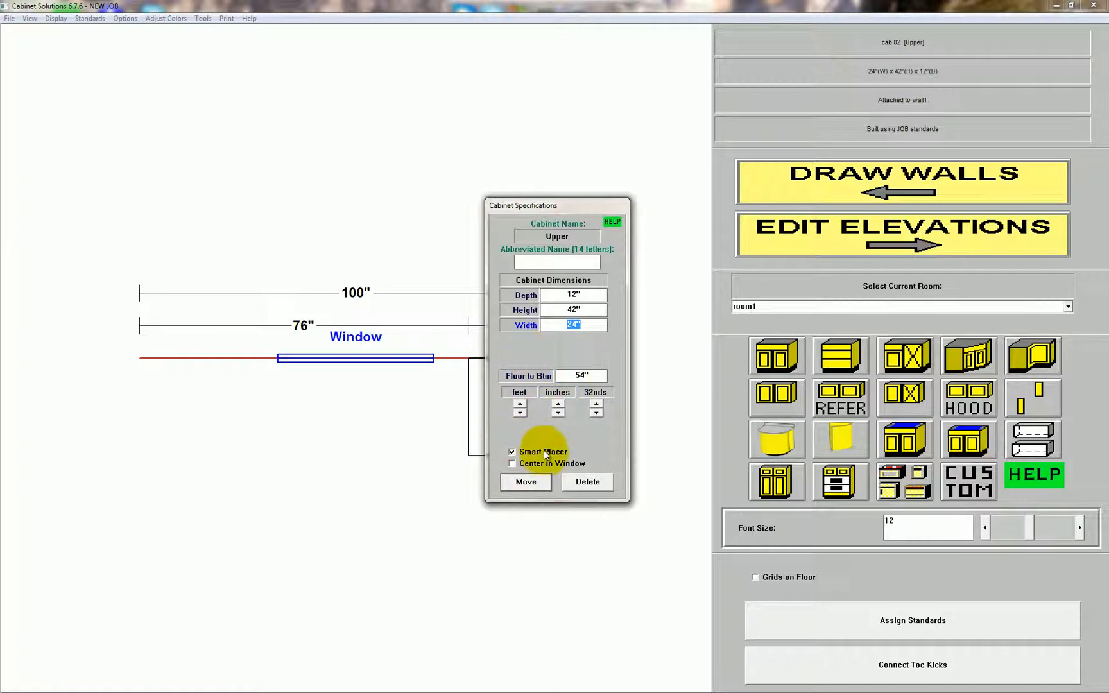
pyautogui.click(525, 481)
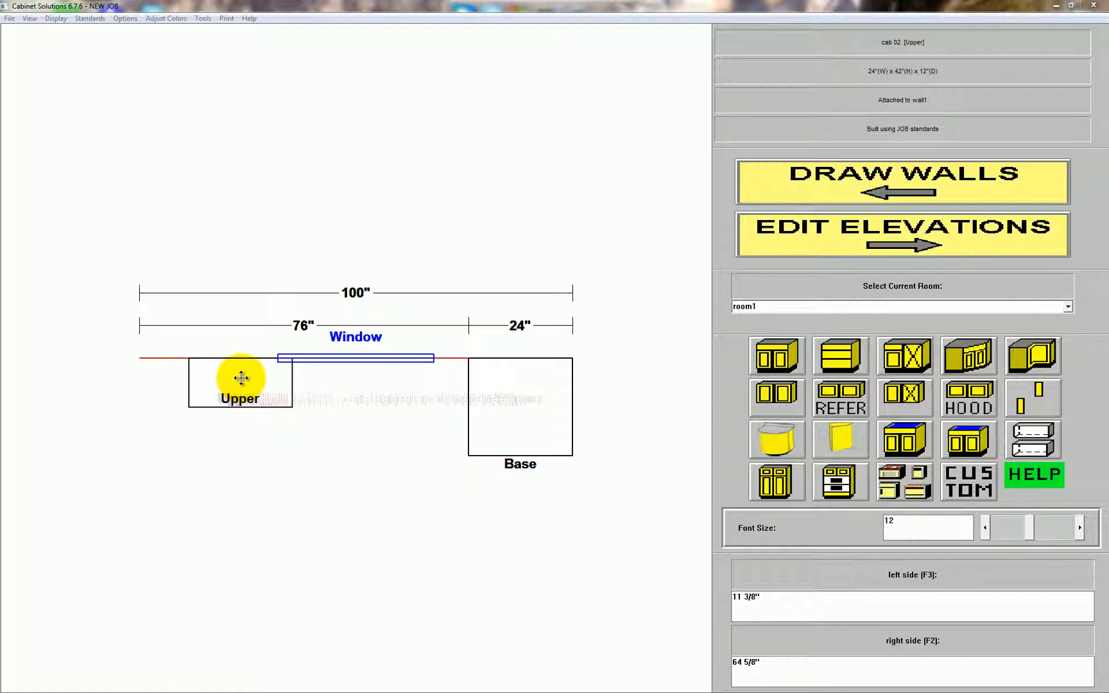